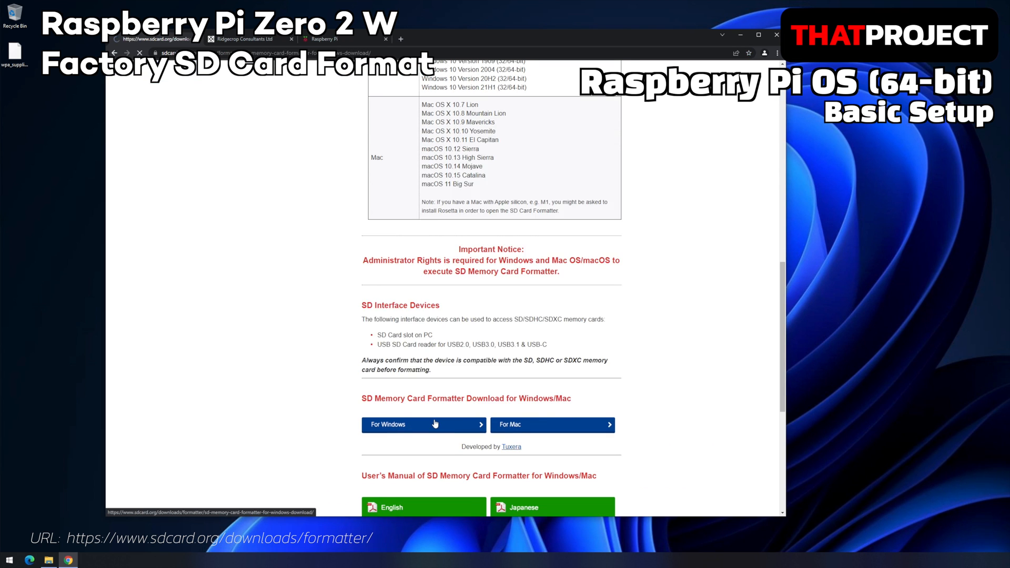
# - Get the SD Card Formatter for Windows zip downloading after accepting its licence
pyautogui.click(424, 424)
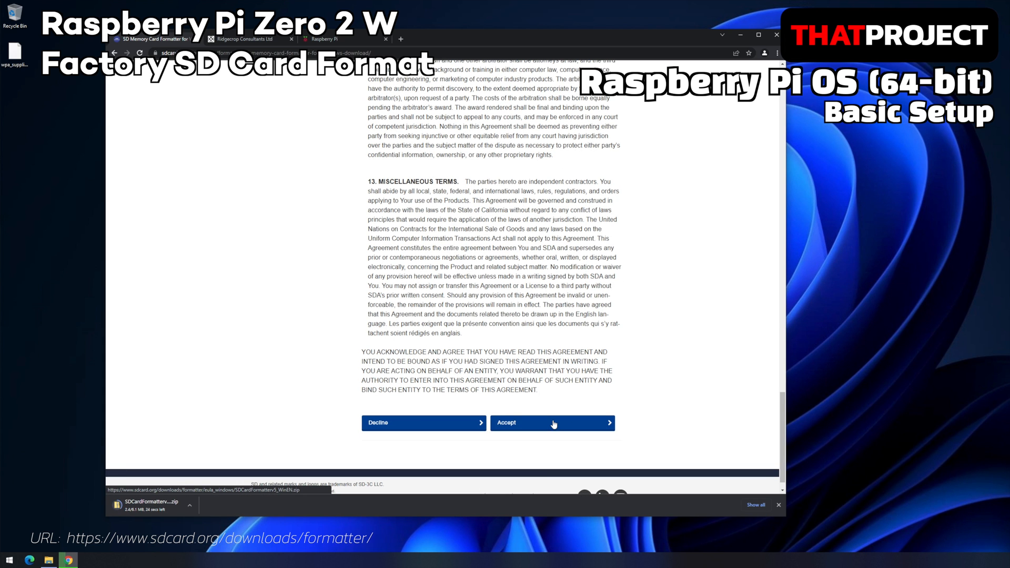
pyautogui.moveTo(563, 420)
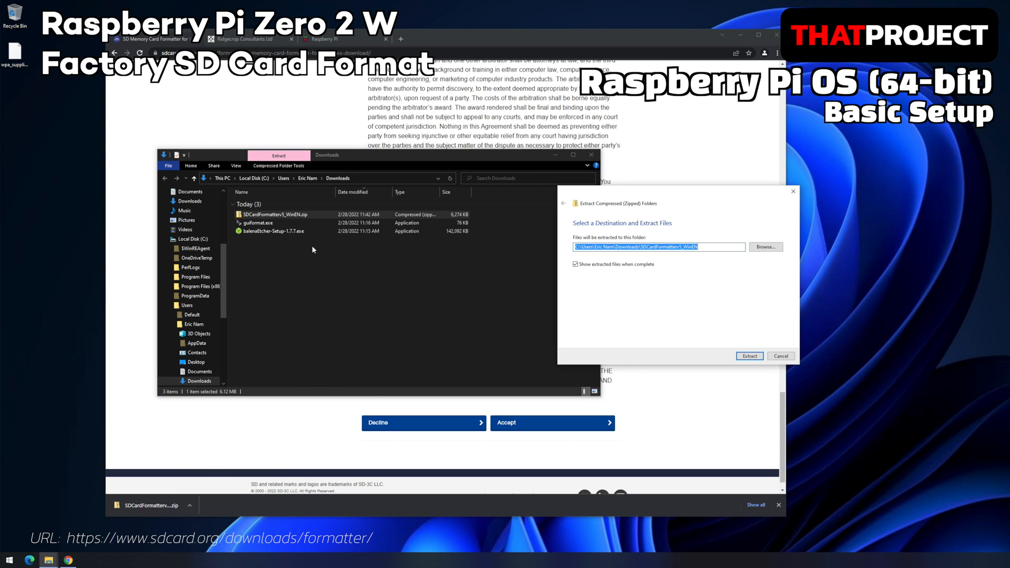
# - Extract the formatter zip and launch SD Card Formatter so it detects the 119 GB card
pyautogui.click(749, 356)
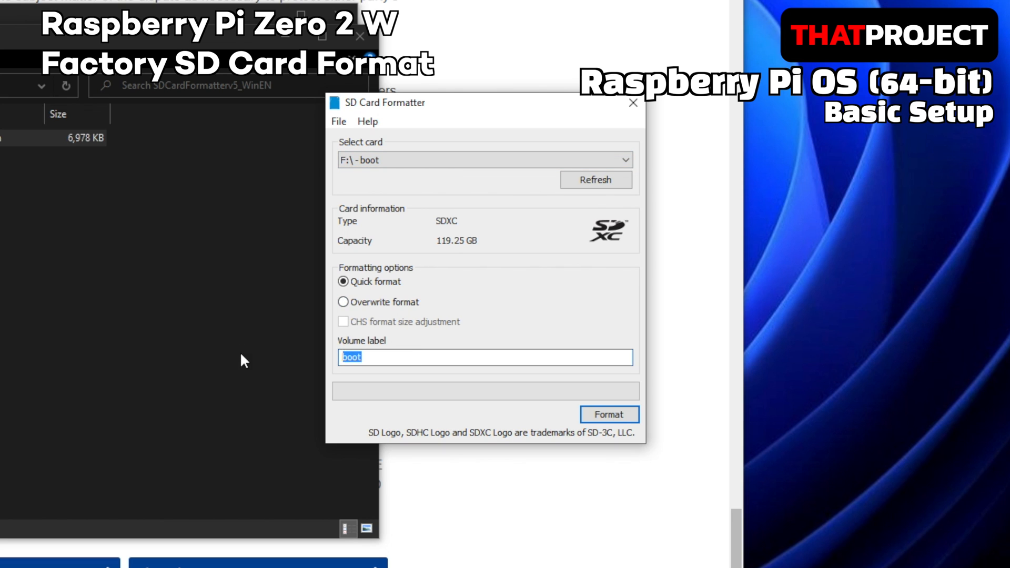
# - Clear the volume label, quick-format the 119 GB card to exFAT, and dismiss completion
pyautogui.press('Delete')
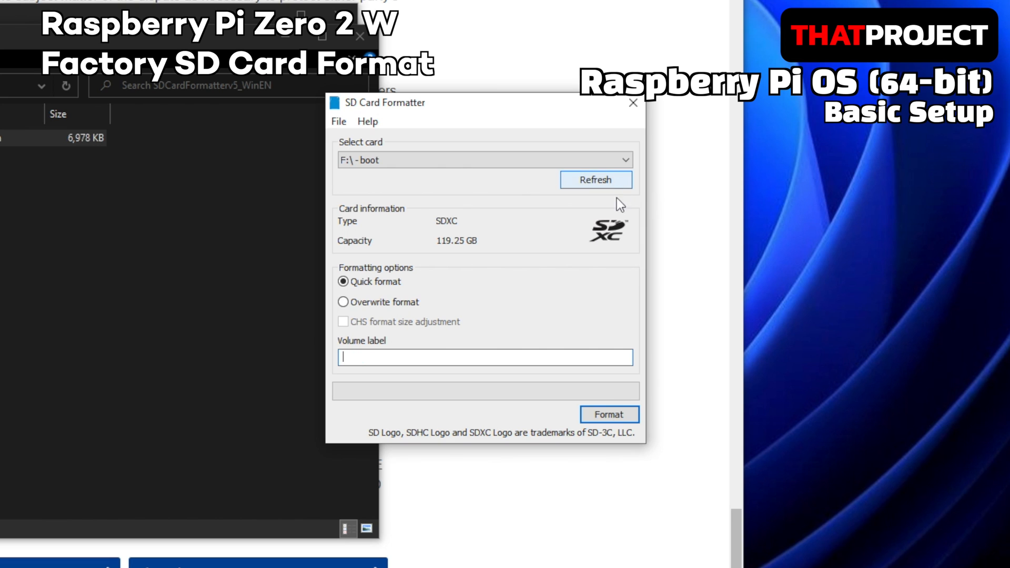
pyautogui.click(608, 414)
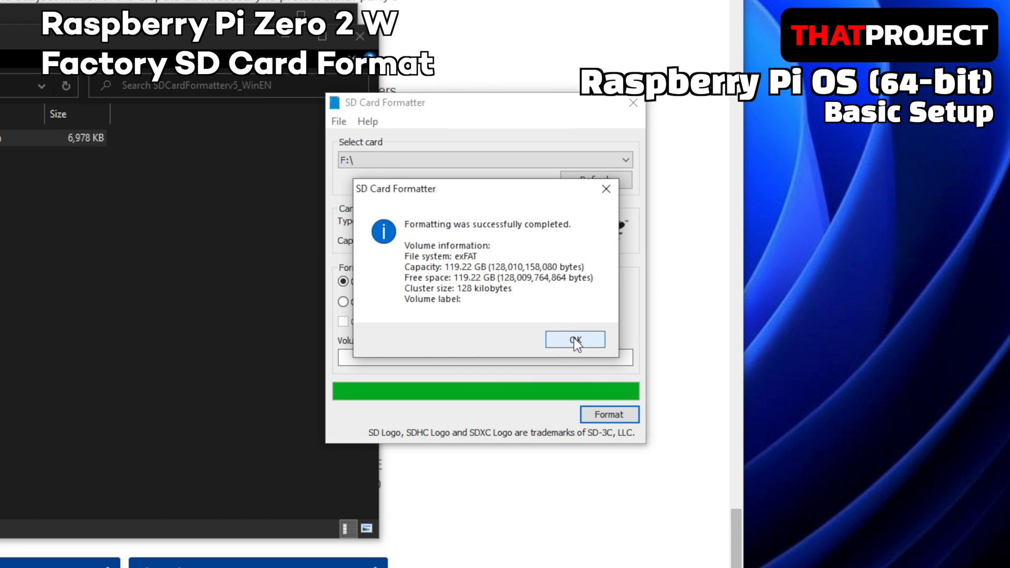
pyautogui.click(574, 340)
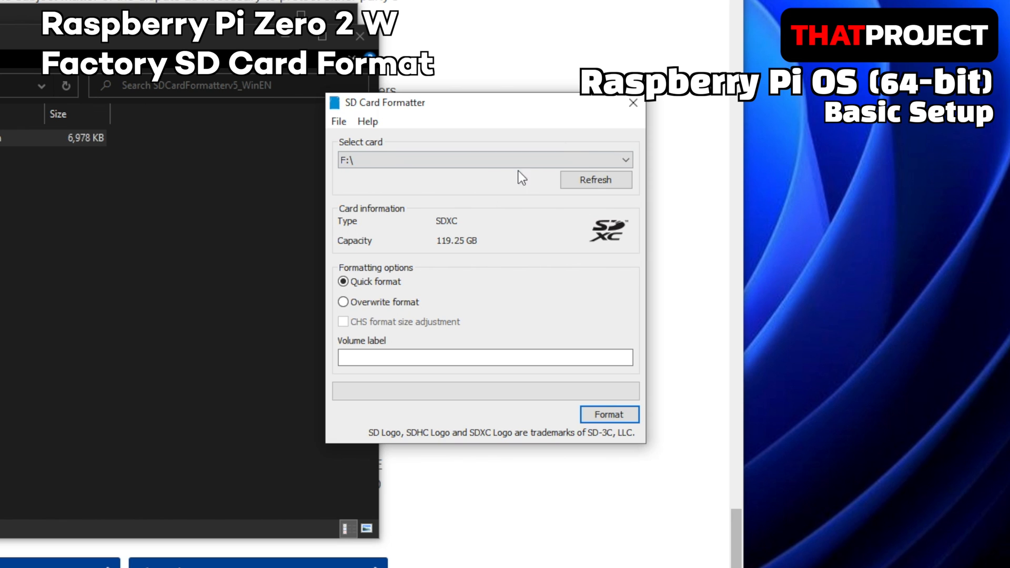
pyautogui.moveTo(632, 104)
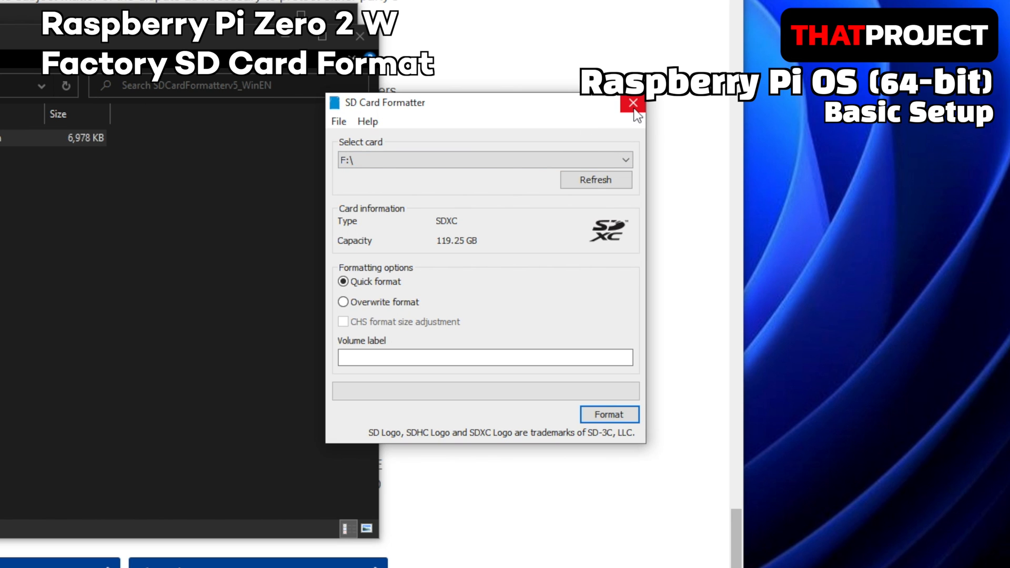
# - Close the formatter and check USB Drive (F:) Properties shows an empty 119 GB exFAT drive
pyautogui.click(632, 103)
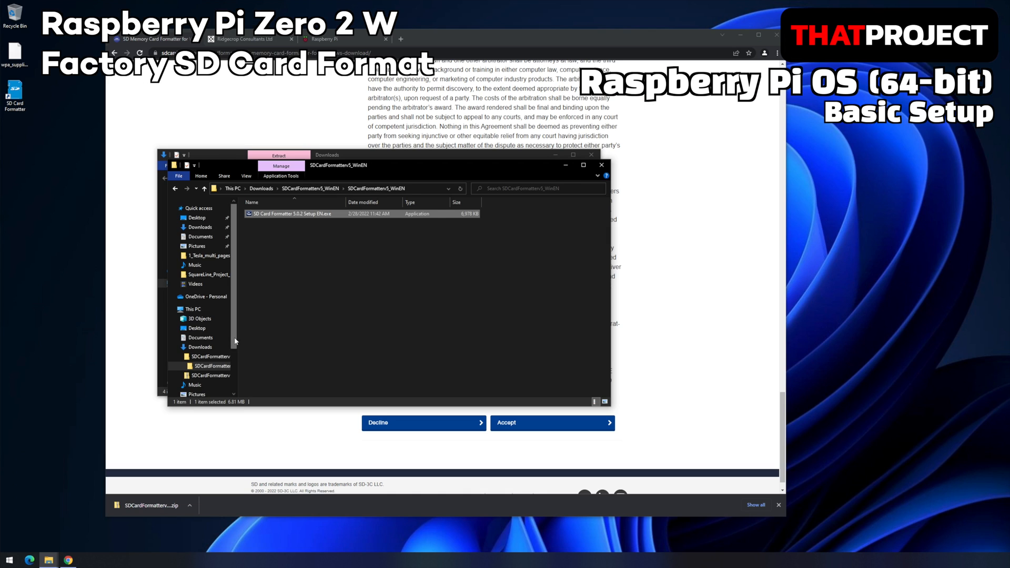
pyautogui.scroll(-3)
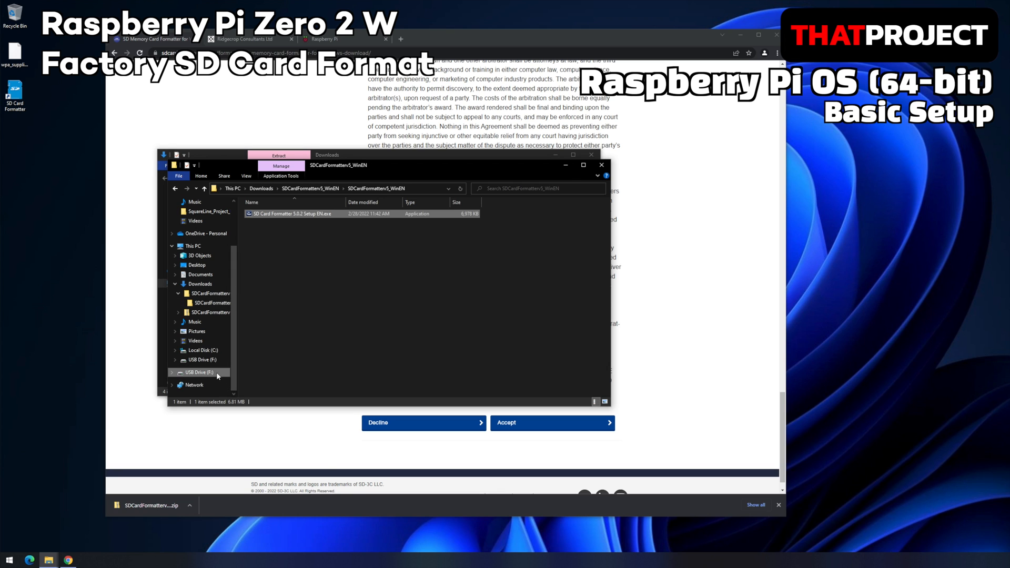
pyautogui.rightClick(197, 373)
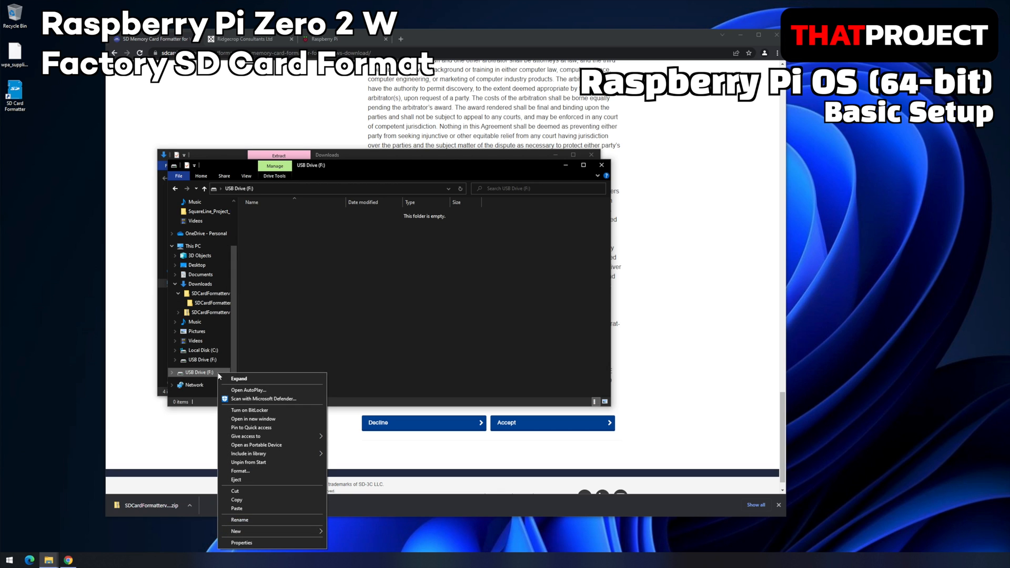
pyautogui.click(242, 542)
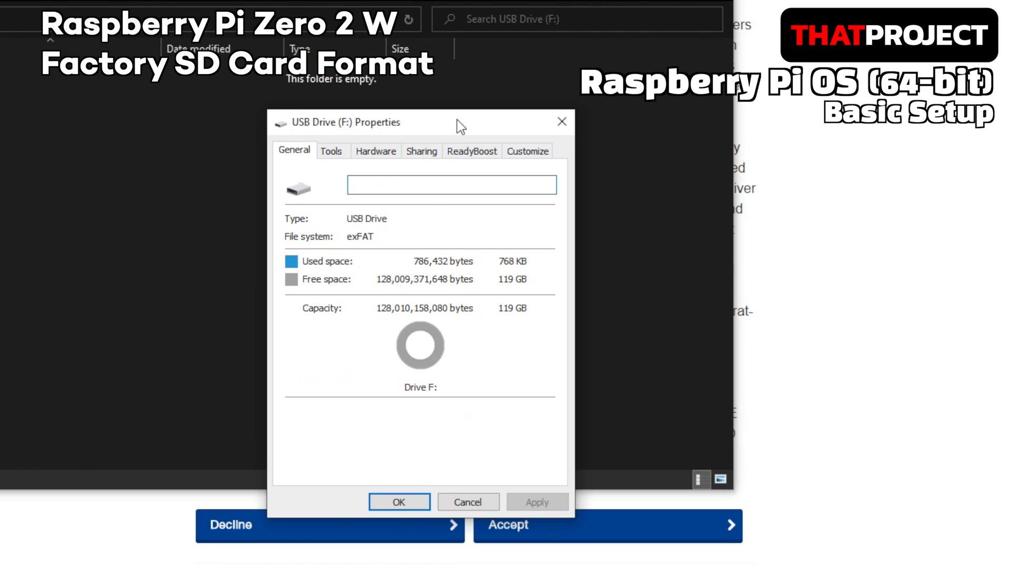
pyautogui.moveTo(382, 266)
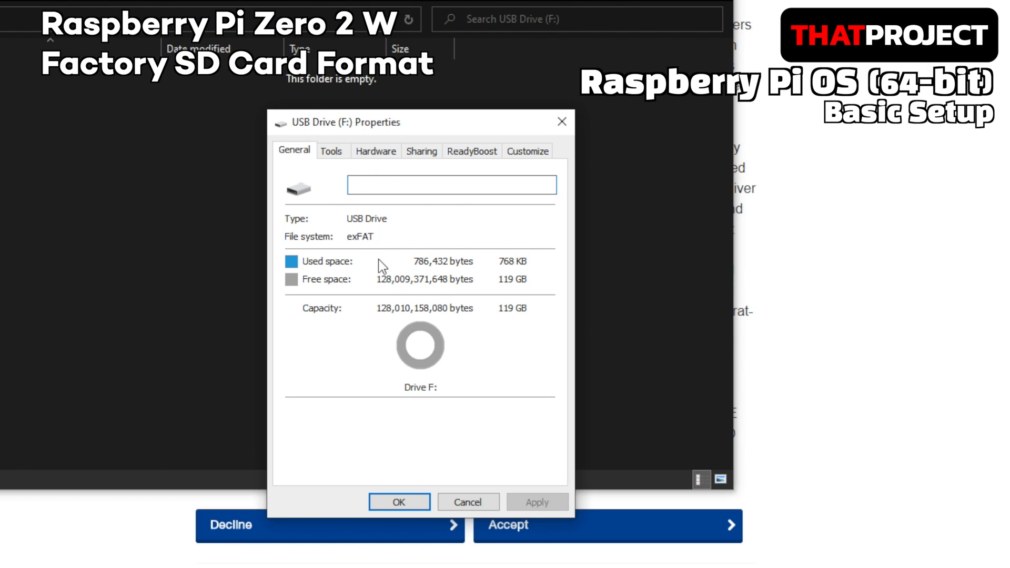
pyautogui.moveTo(490, 251)
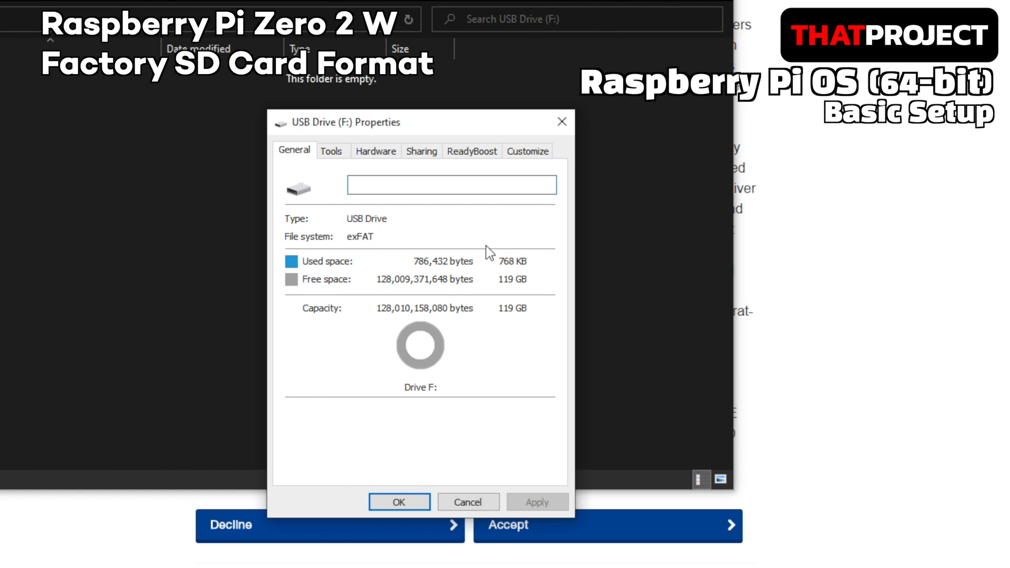
pyautogui.moveTo(562, 121)
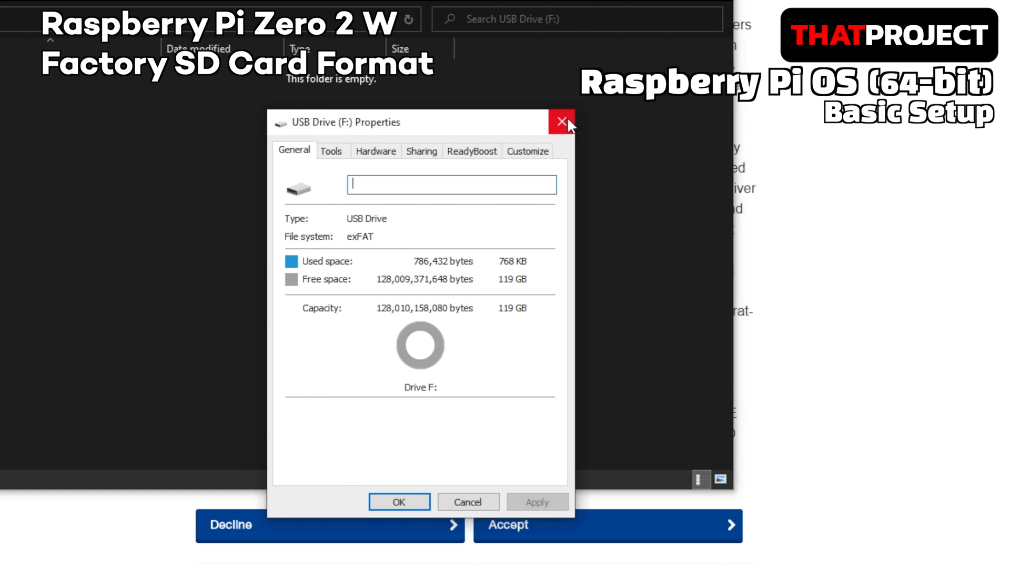
pyautogui.click(560, 122)
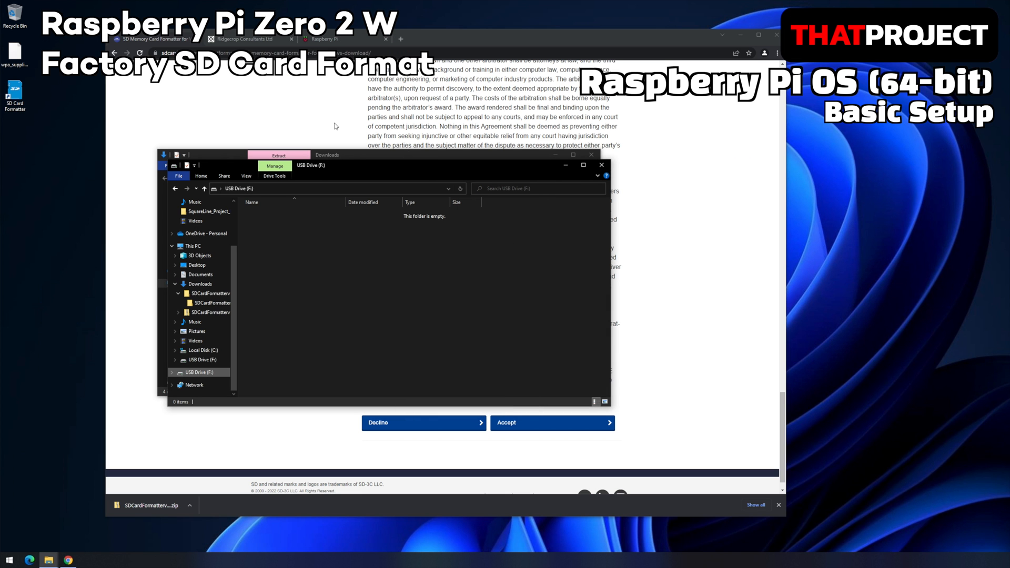
# - Reformat drive F: to FAT32 in guiformat, confirming the erase warning
pyautogui.click(602, 165)
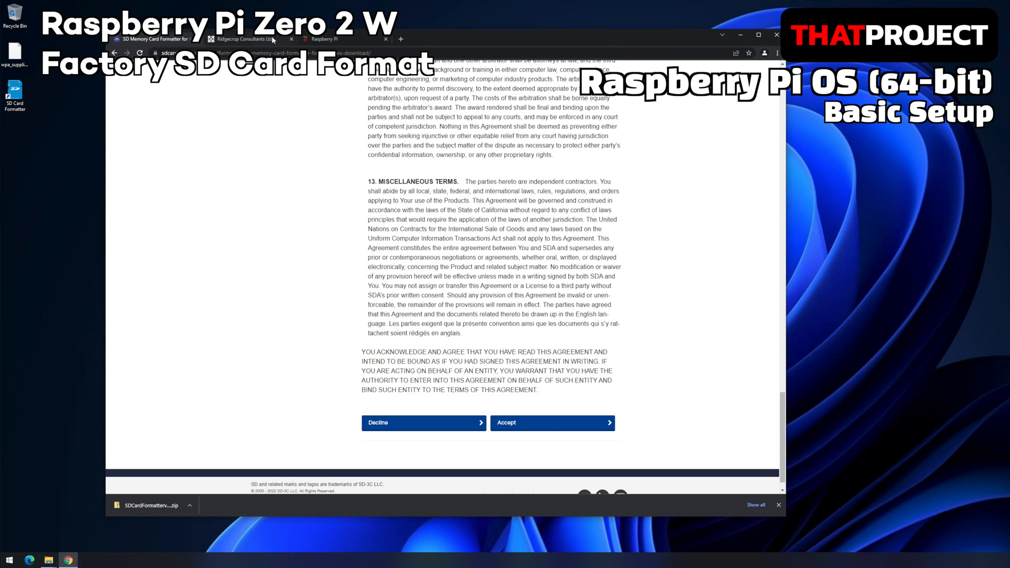
pyautogui.click(248, 39)
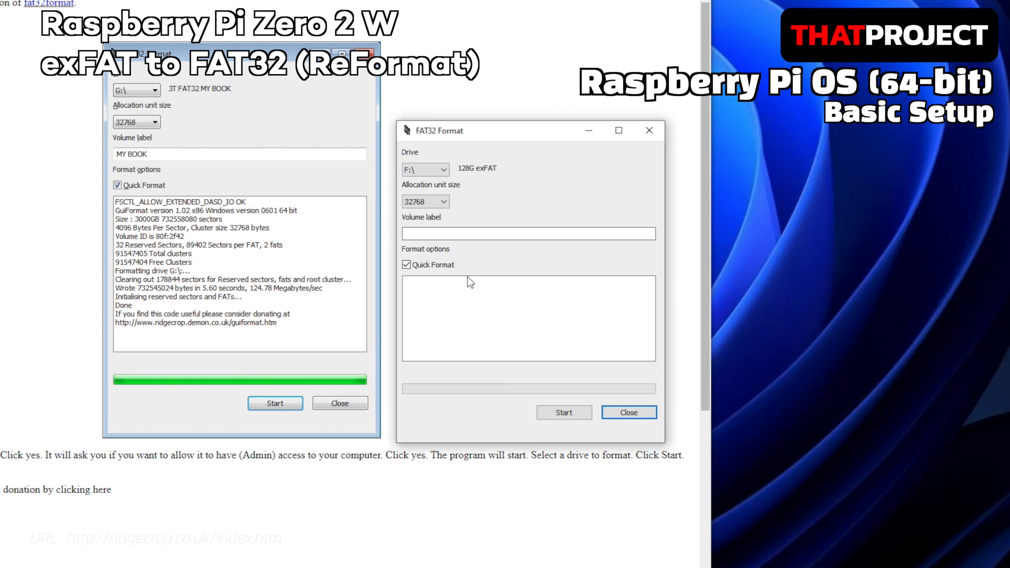
pyautogui.click(563, 413)
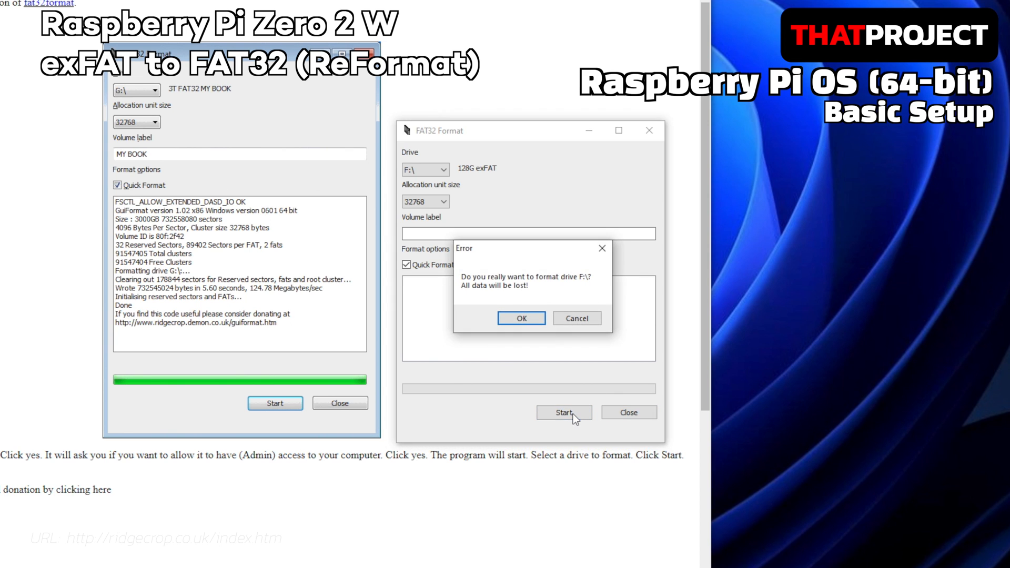
pyautogui.click(522, 319)
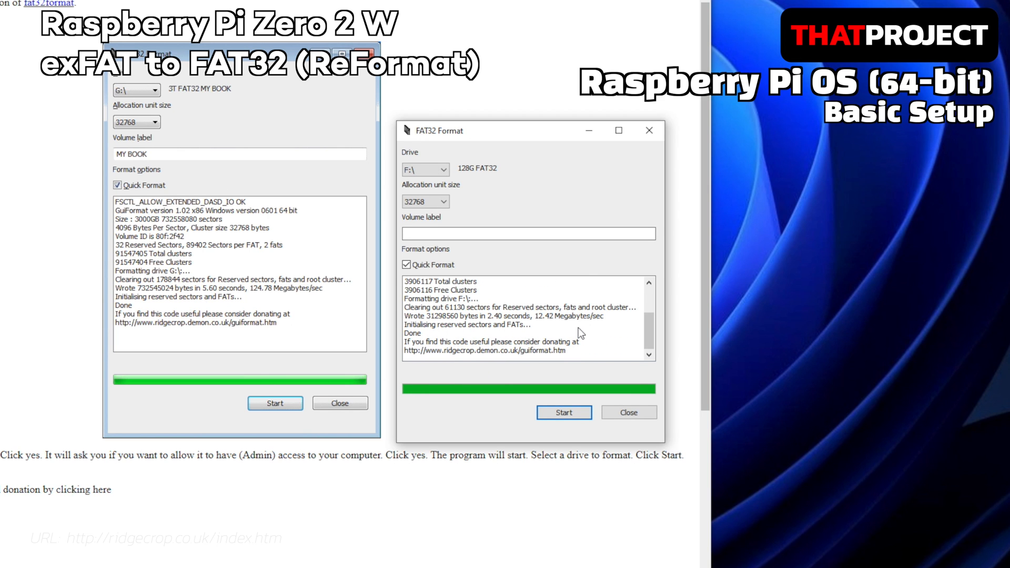
pyautogui.moveTo(490, 177)
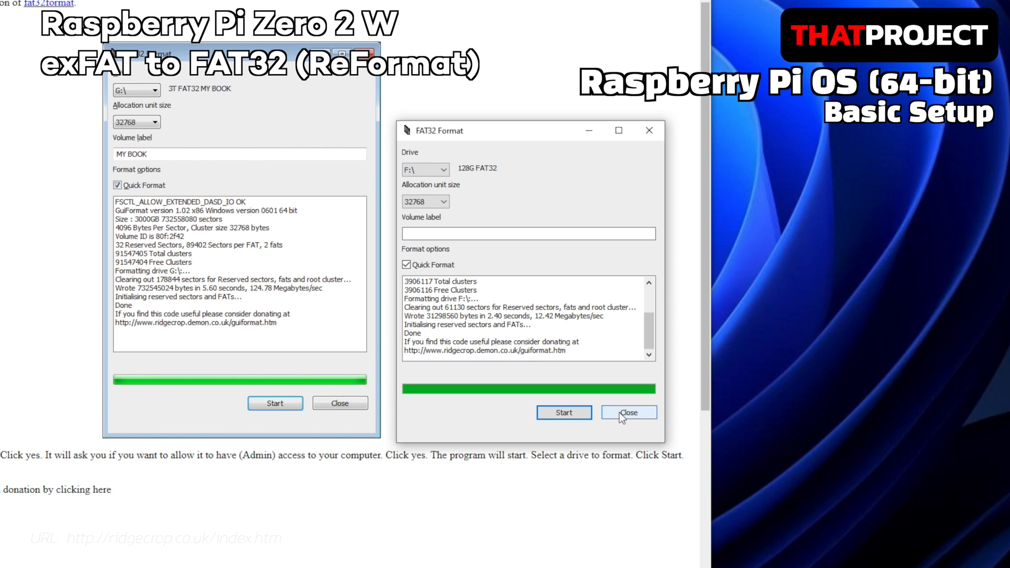
pyautogui.click(629, 412)
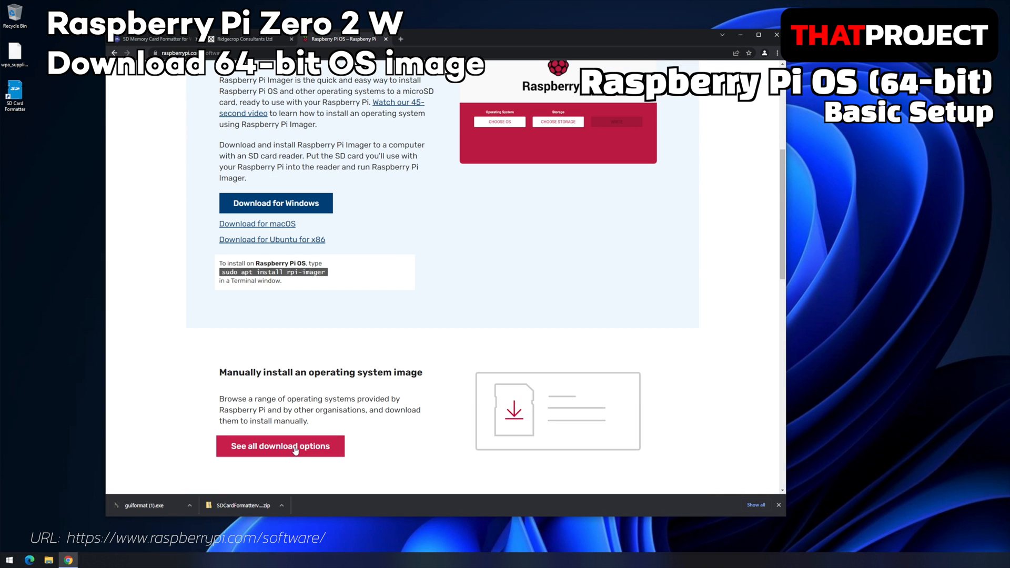
# - Download the Raspberry Pi OS (64-bit) with desktop zip and open it from Chrome
pyautogui.click(280, 445)
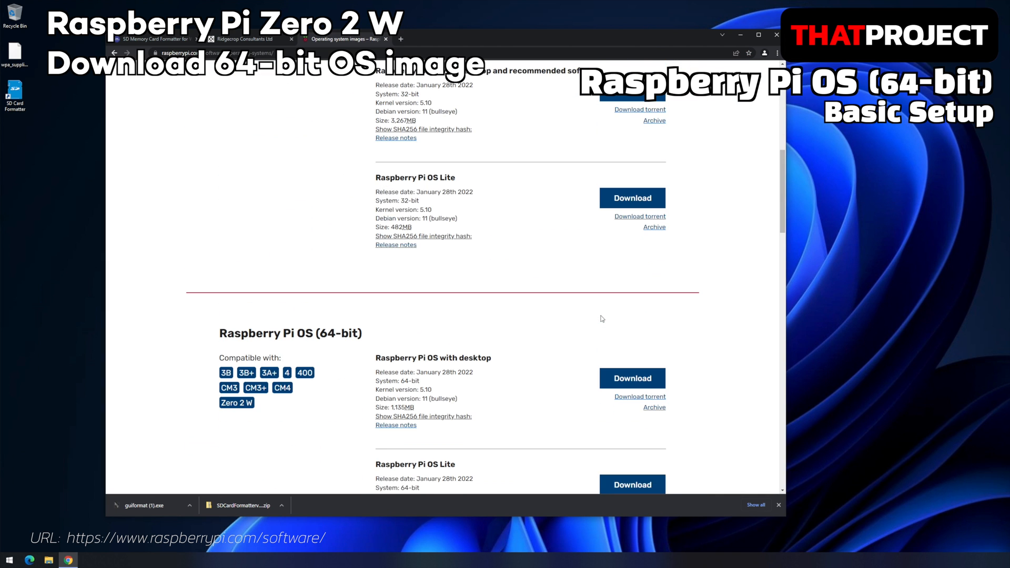
pyautogui.scroll(-3)
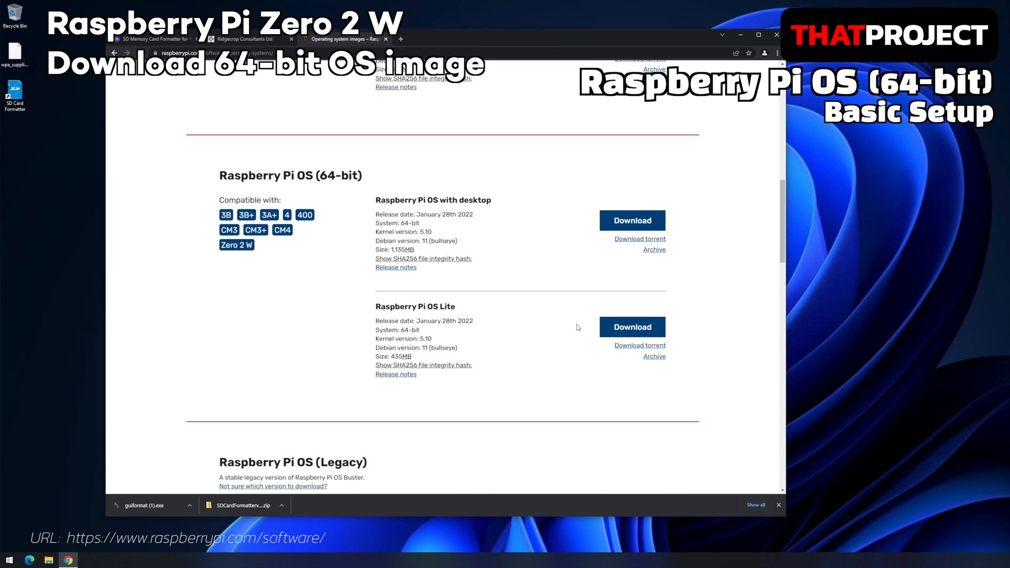
pyautogui.moveTo(535, 249)
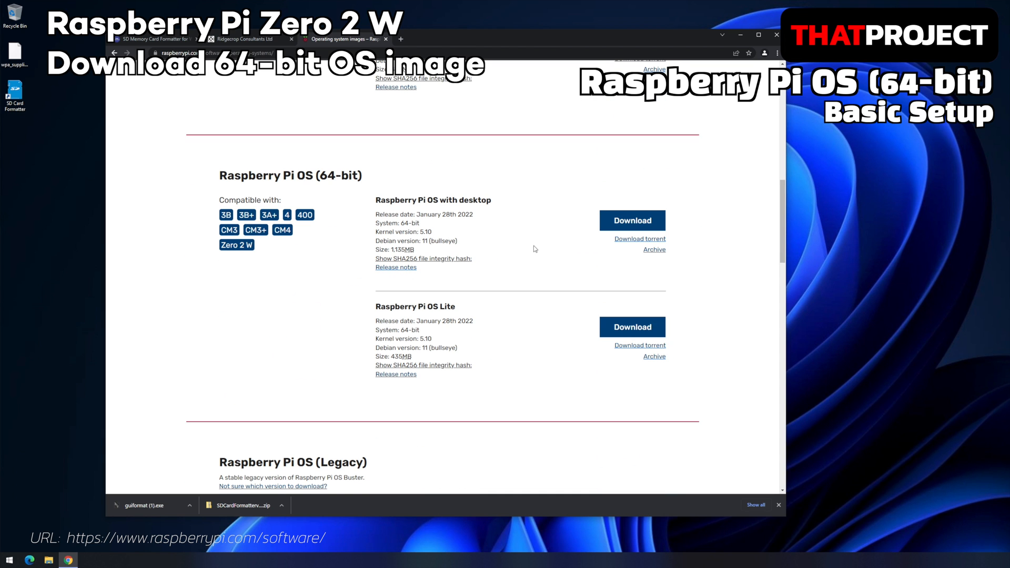
pyautogui.moveTo(517, 266)
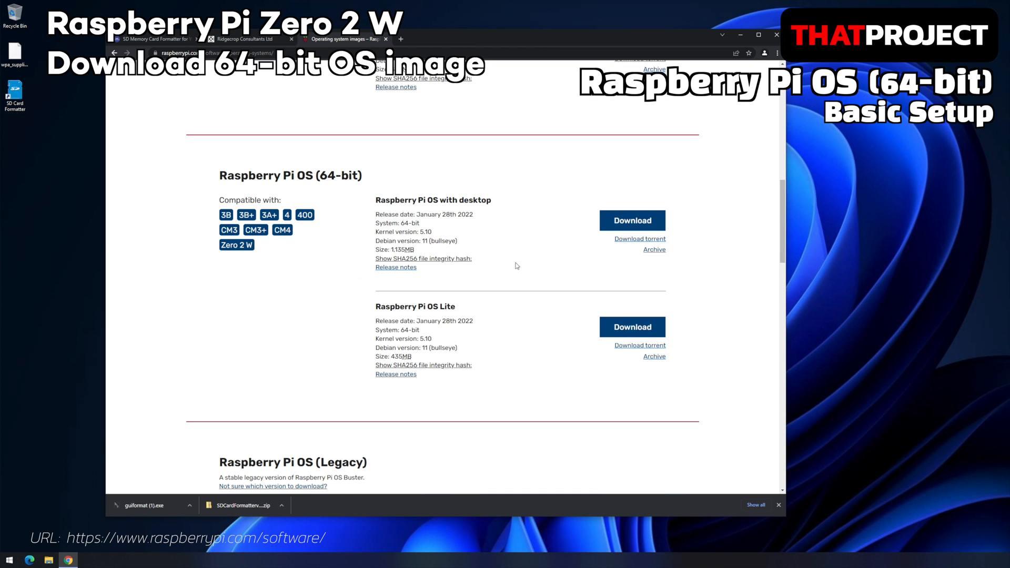
pyautogui.click(632, 221)
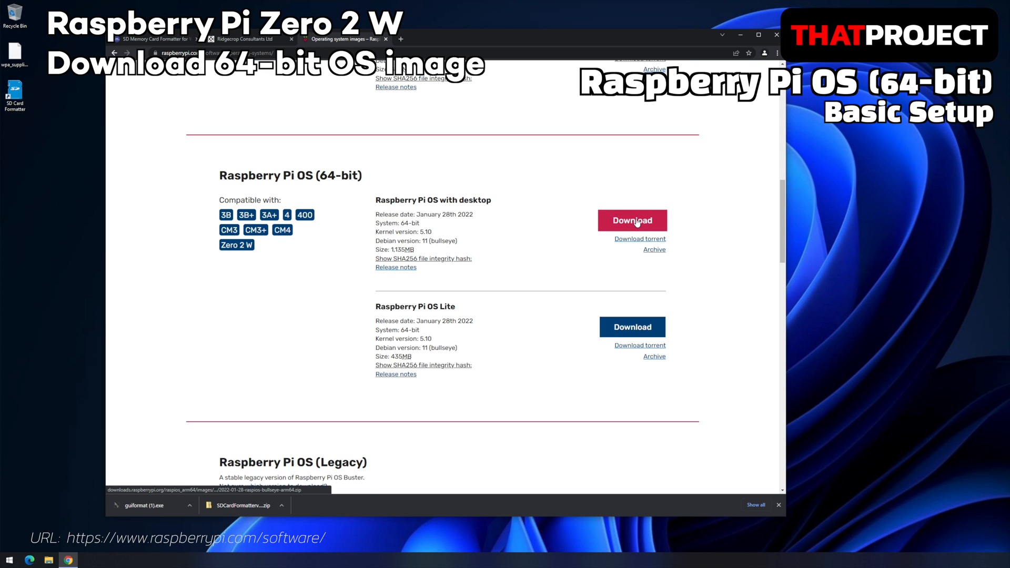
pyautogui.click(632, 220)
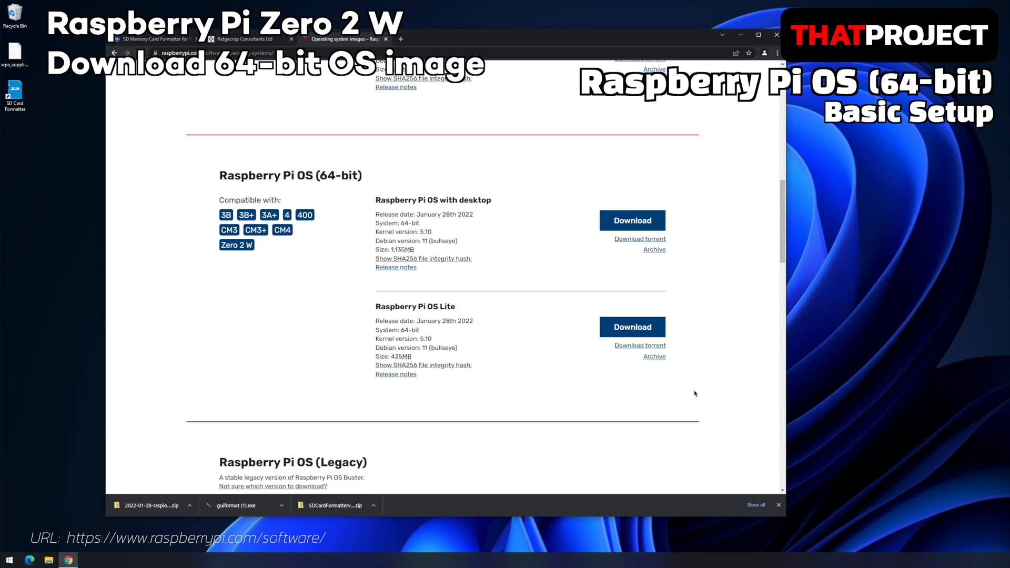
pyautogui.click(189, 505)
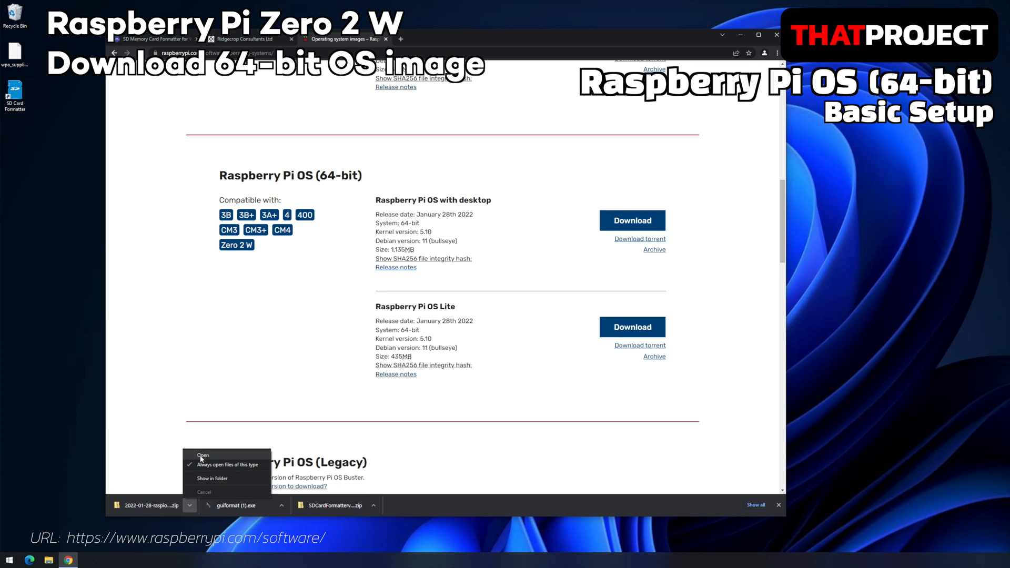
pyautogui.click(202, 455)
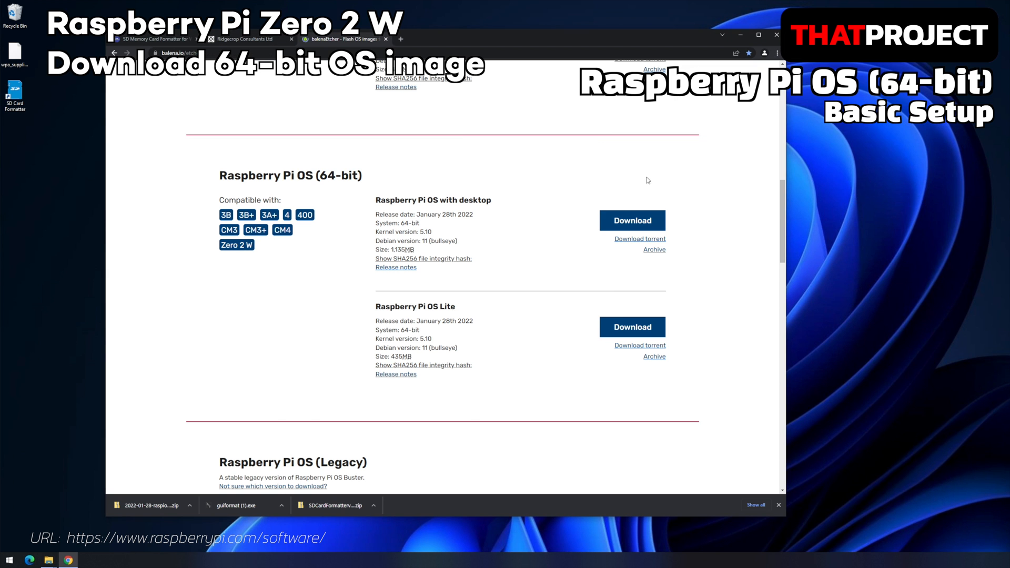
# - Download balenaEtcher for Windows (x86|x64) from its page and open the app
pyautogui.click(344, 39)
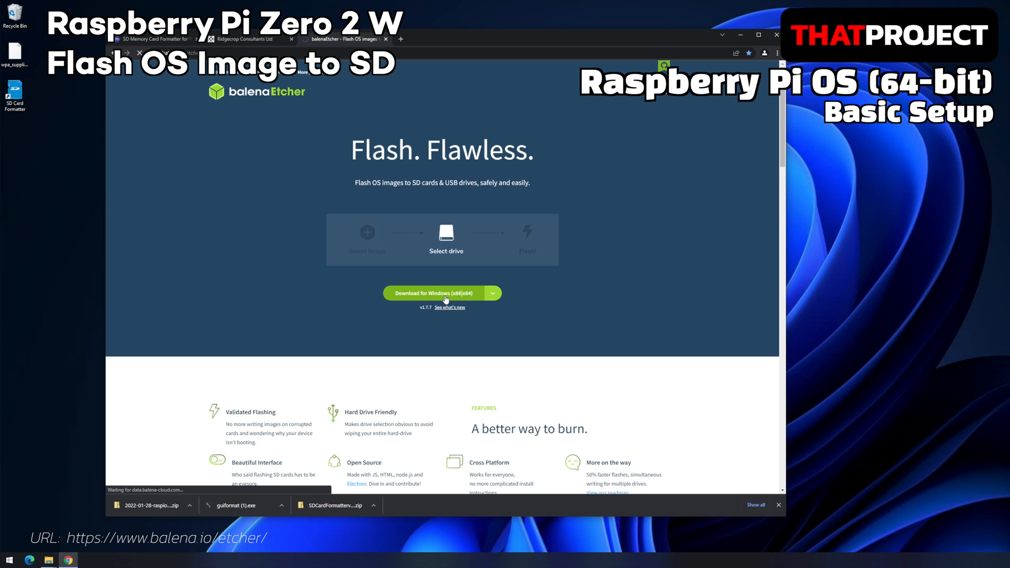
pyautogui.click(440, 293)
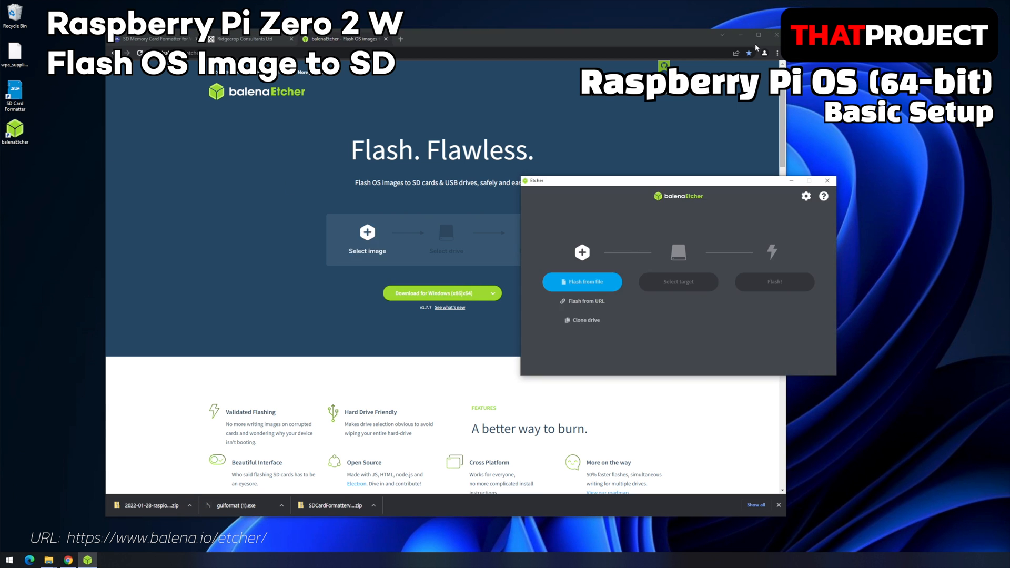
# - Flash the raspios bullseye arm64 image to the 128 GB USB device, confirming the large-drive warning
pyautogui.click(580, 281)
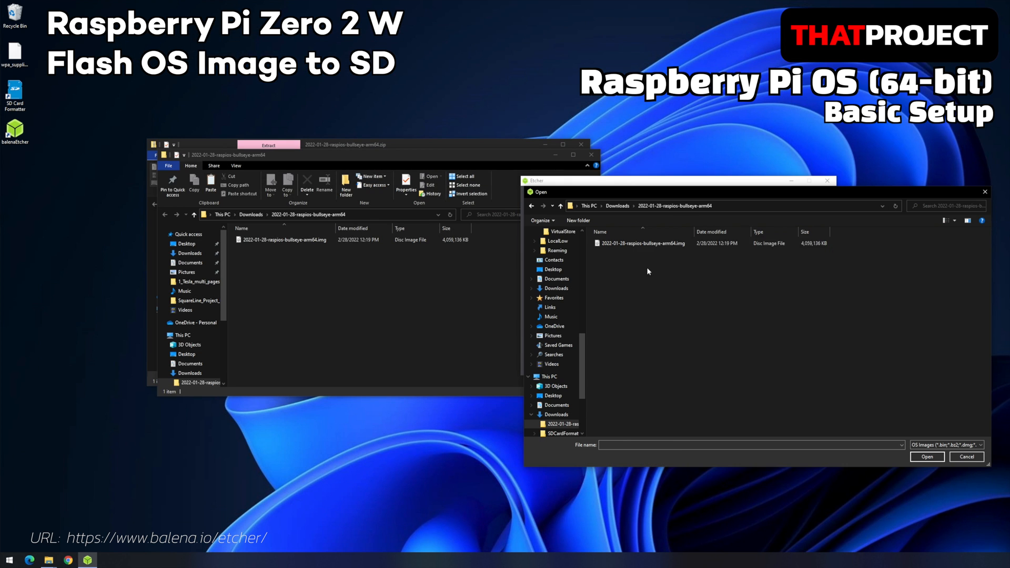
pyautogui.click(638, 243)
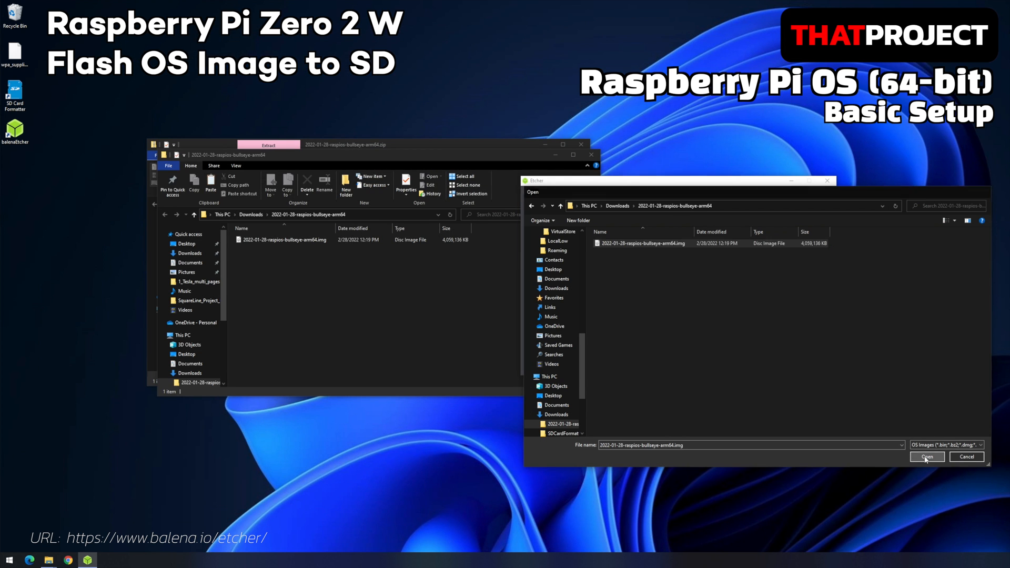
pyautogui.click(926, 457)
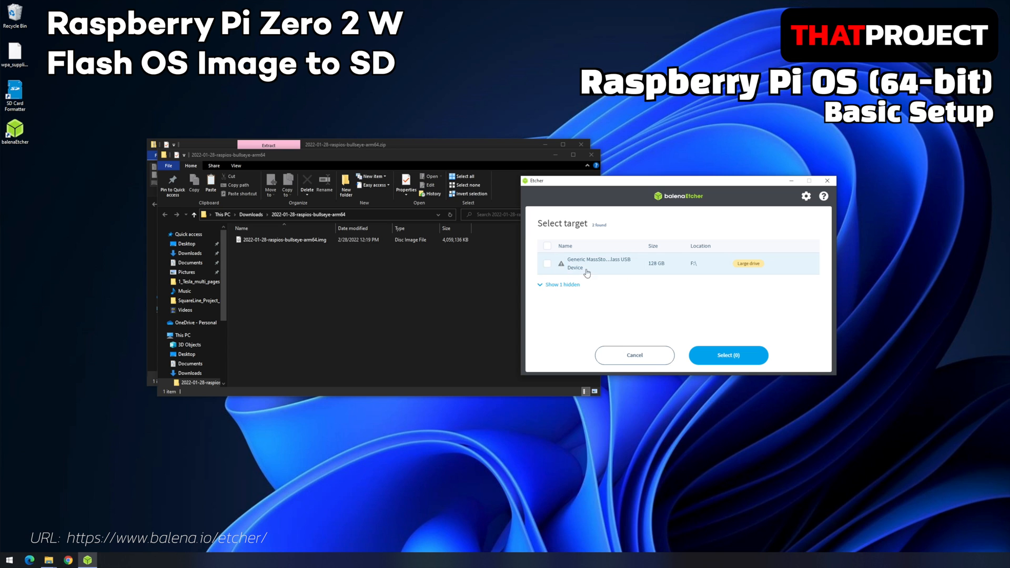
pyautogui.click(547, 263)
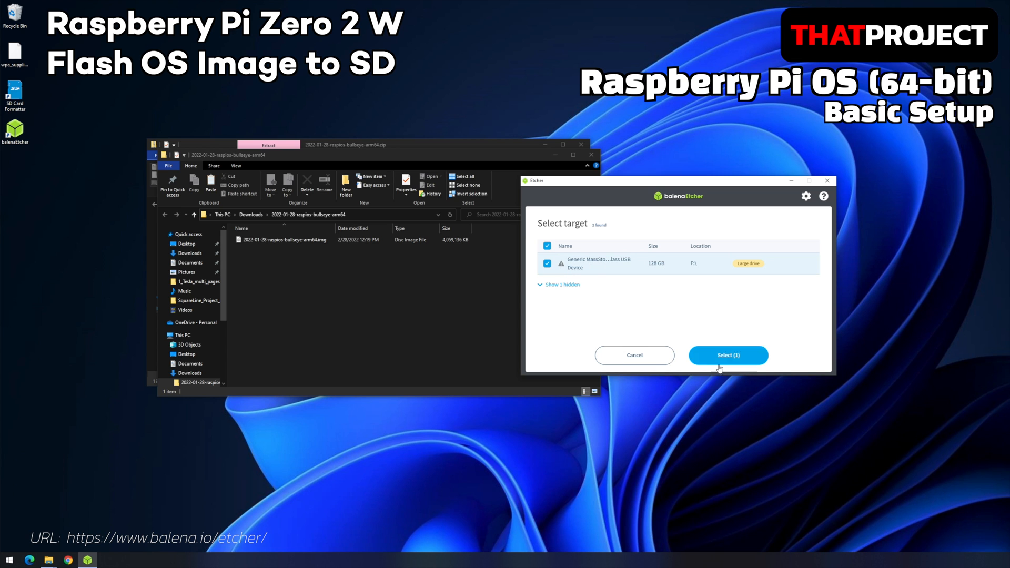
pyautogui.click(729, 355)
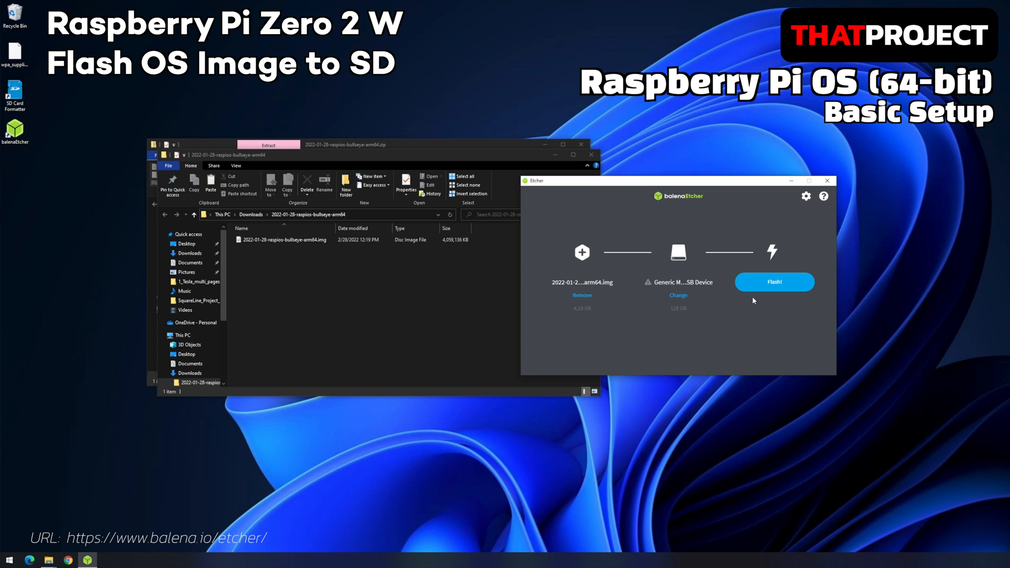
pyautogui.click(774, 282)
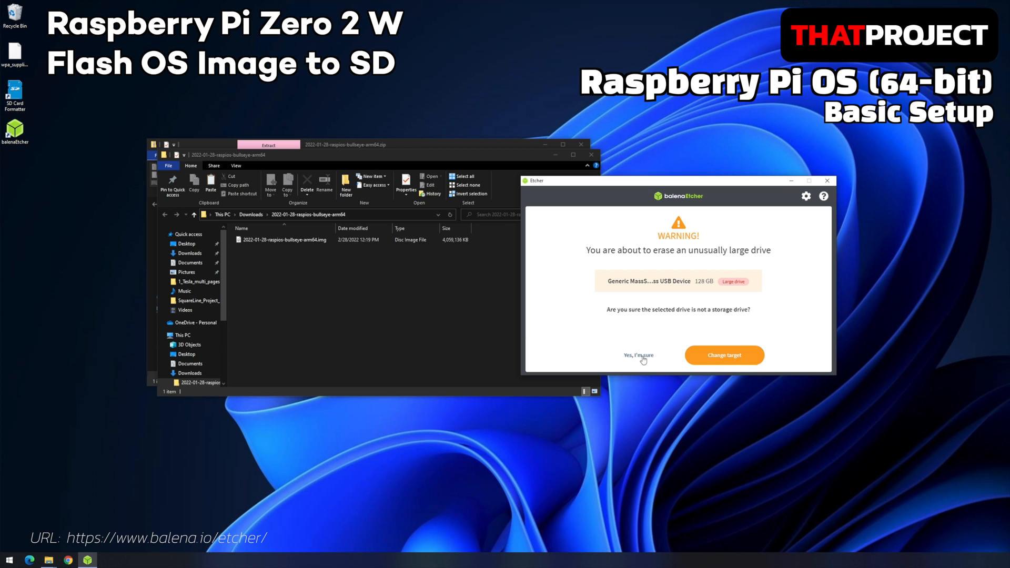
pyautogui.click(637, 355)
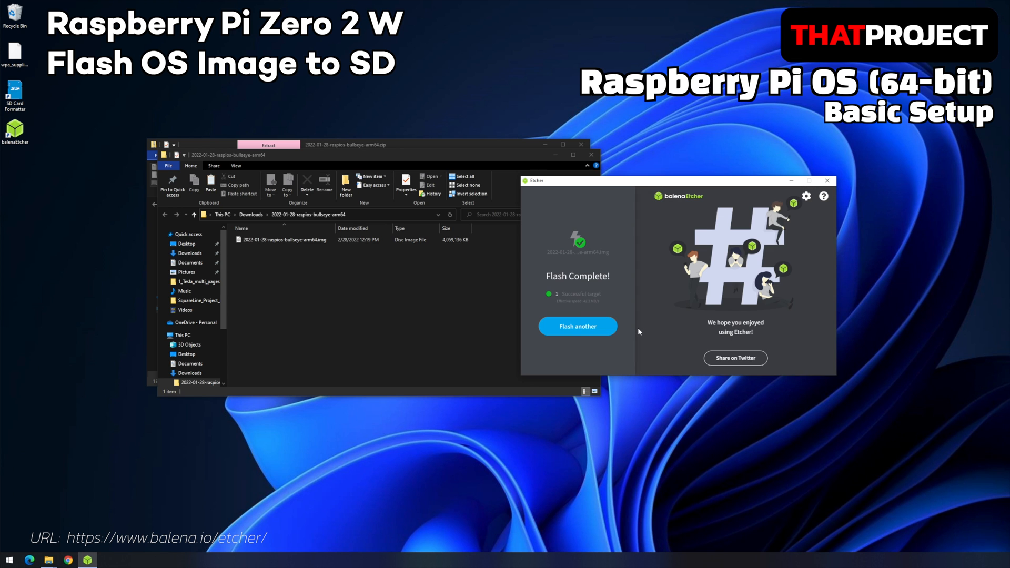
pyautogui.moveTo(846, 174)
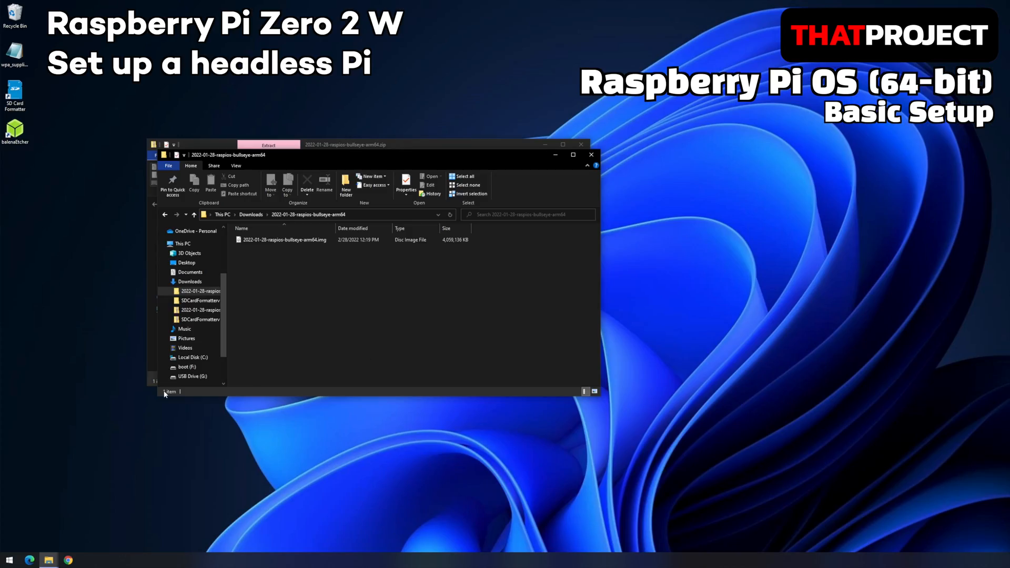
# - Open the boot (F:) partition, then right-click the desktop wpa_supplicant.conf file
pyautogui.click(186, 367)
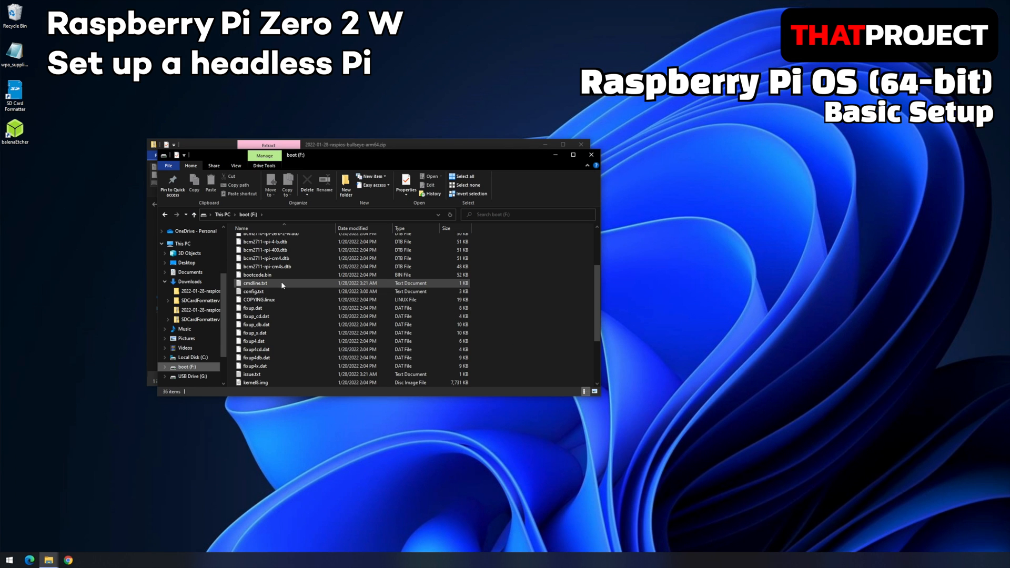
pyautogui.scroll(3)
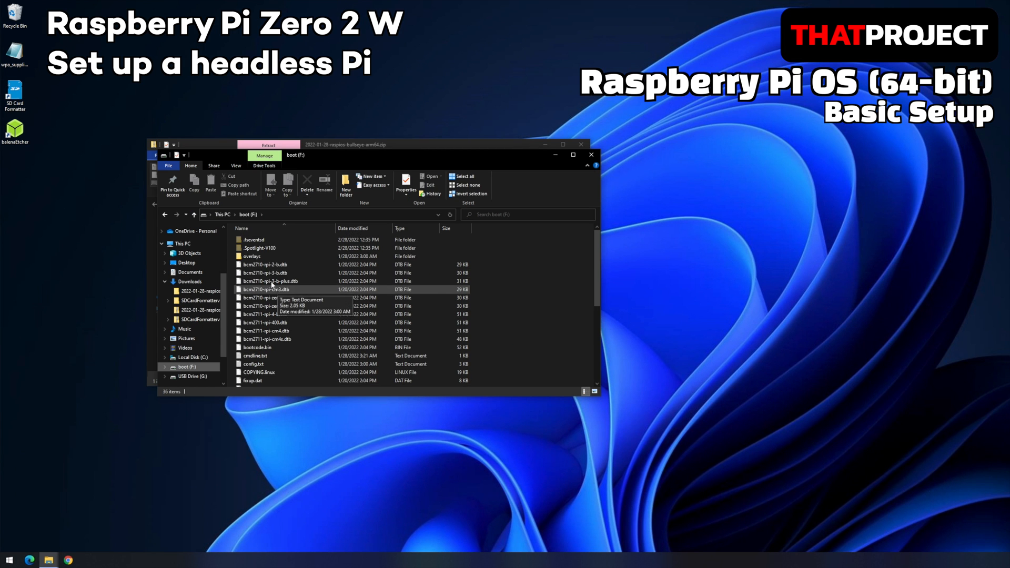
pyautogui.rightClick(14, 55)
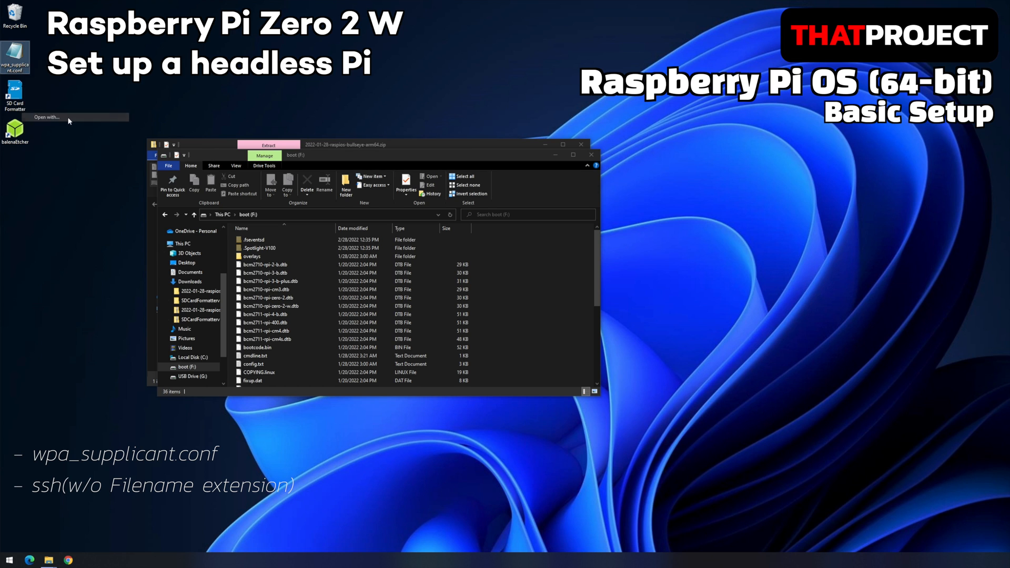
# - Open wpa_supplicant.conf in Notepad and highlight its ssid and psk lines
pyautogui.click(46, 118)
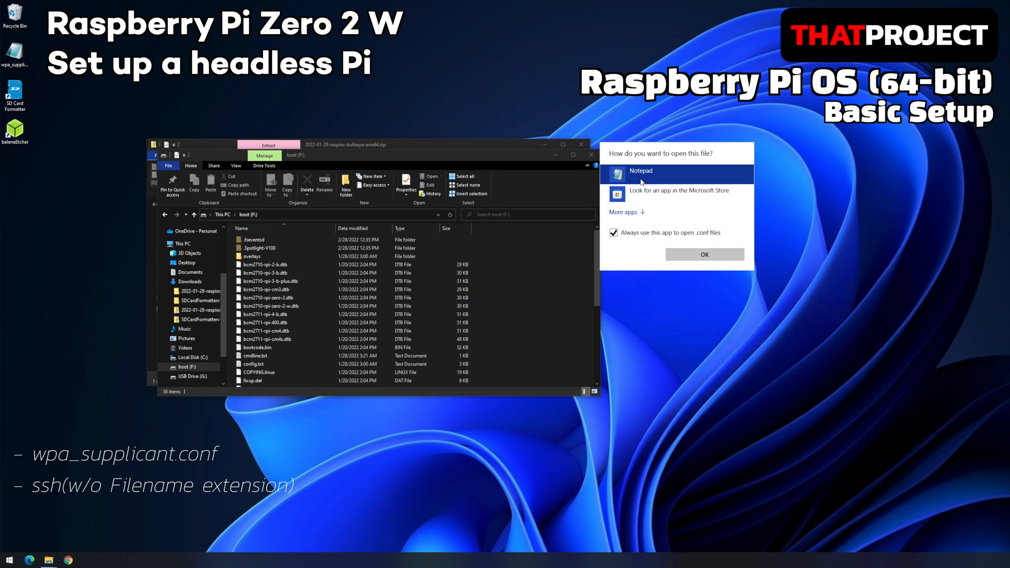
pyautogui.click(704, 253)
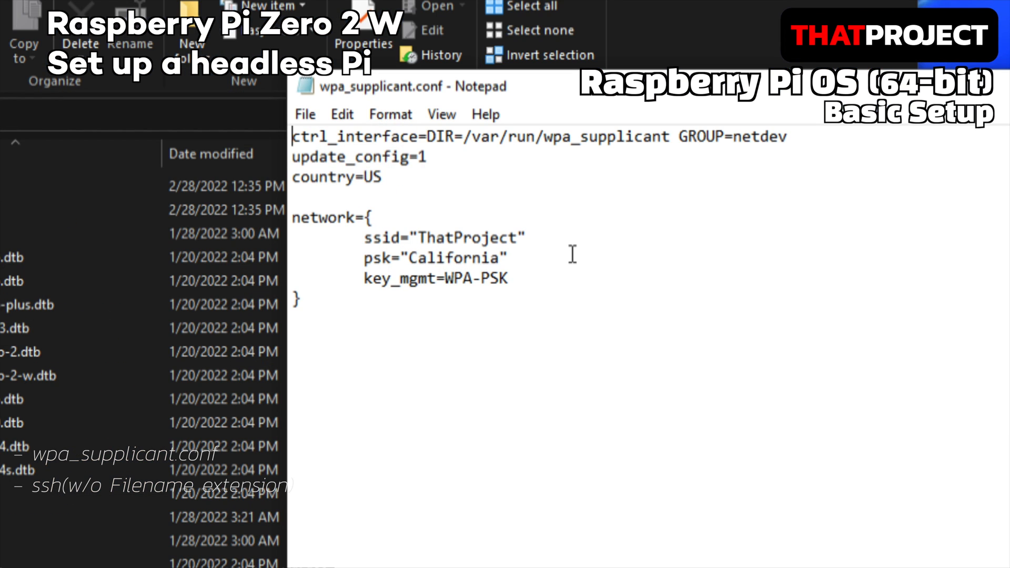
pyautogui.moveTo(459, 127)
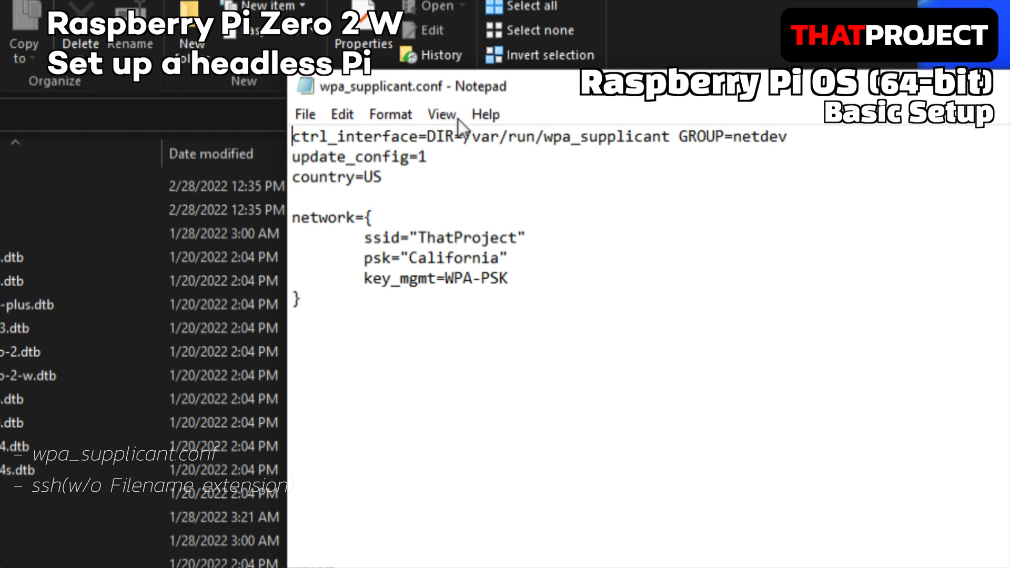
pyautogui.moveTo(632, 192)
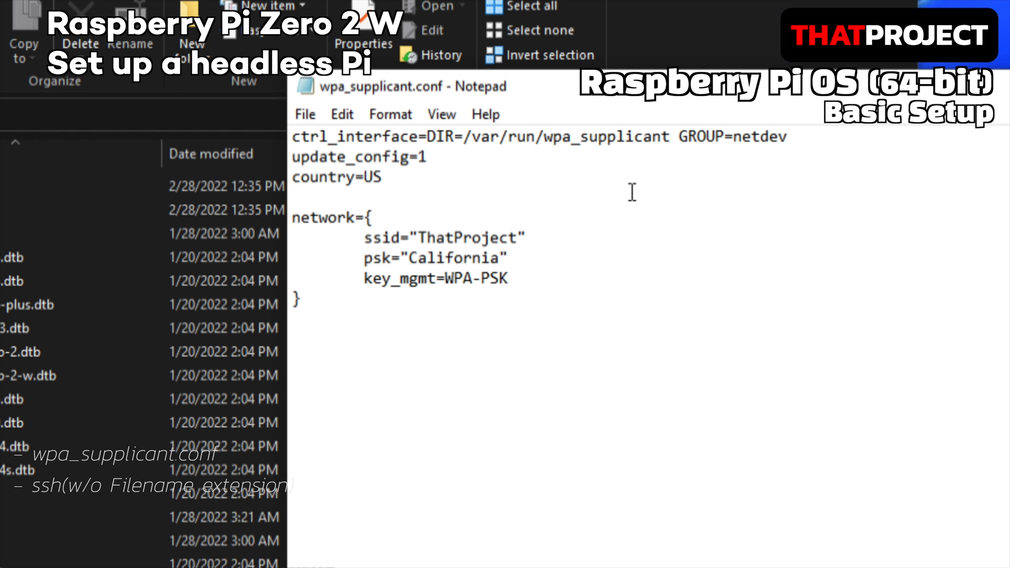
pyautogui.moveTo(454, 237)
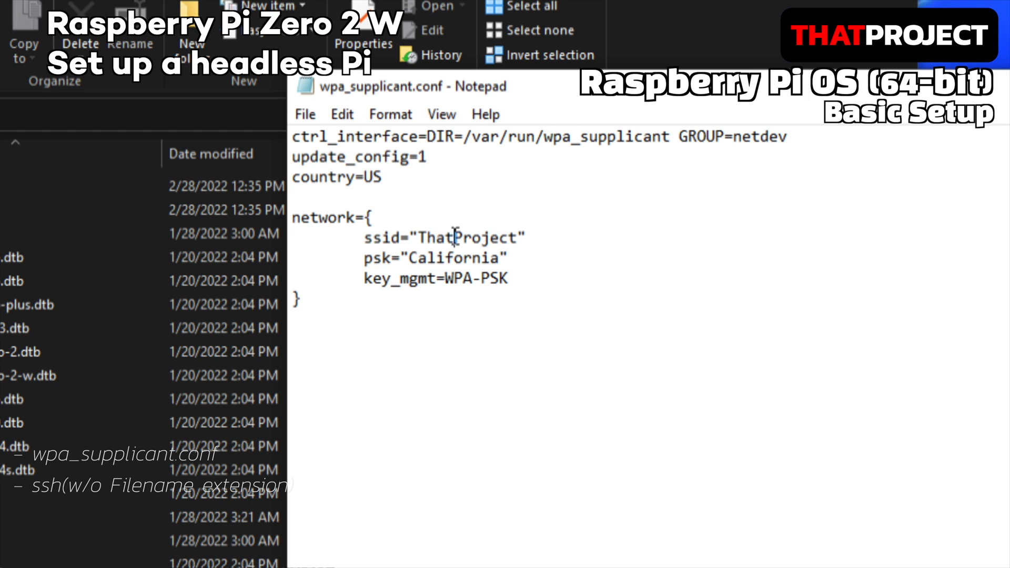
pyautogui.tripleClick(445, 237)
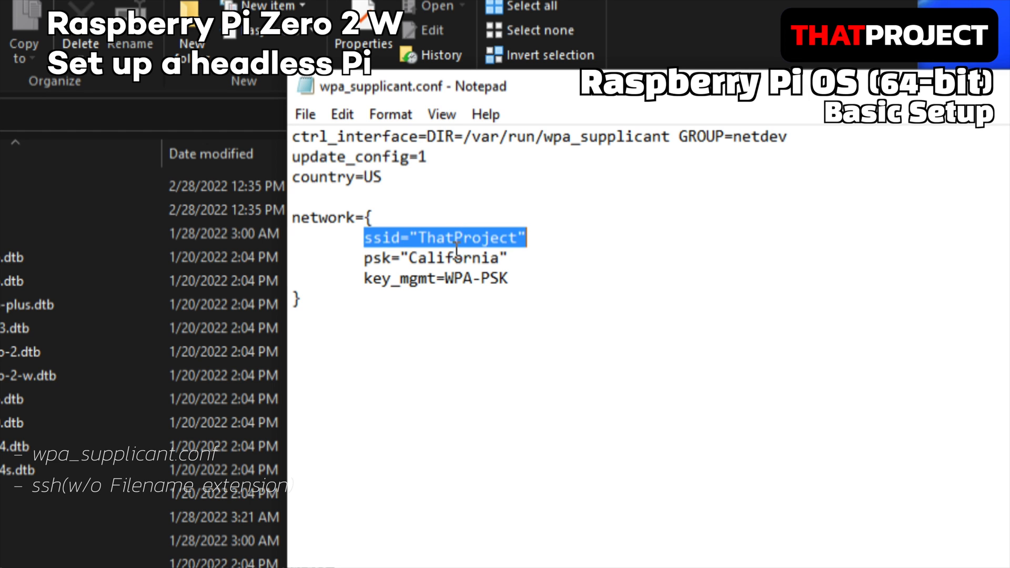
pyautogui.doubleClick(435, 258)
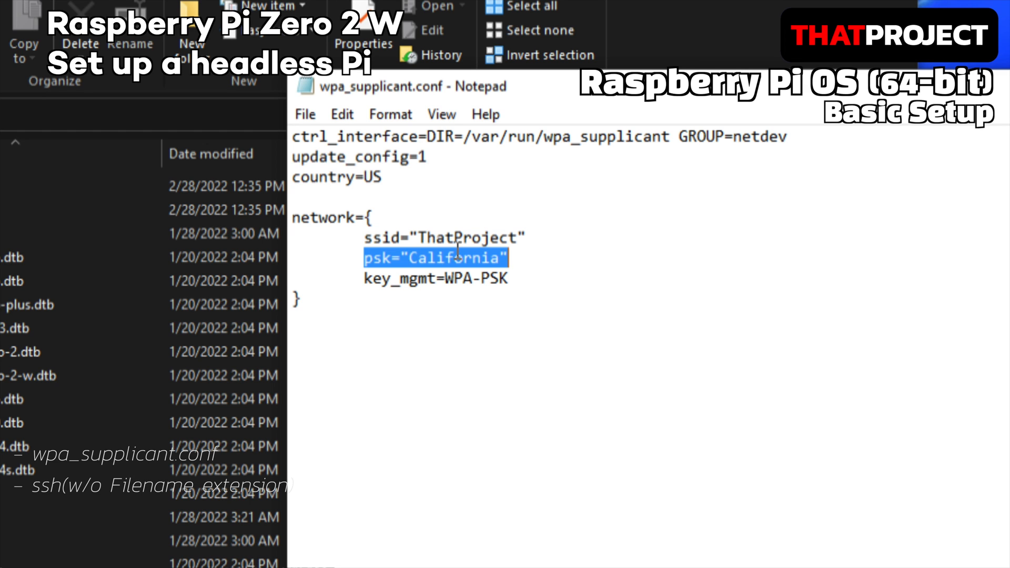
pyautogui.moveTo(666, 254)
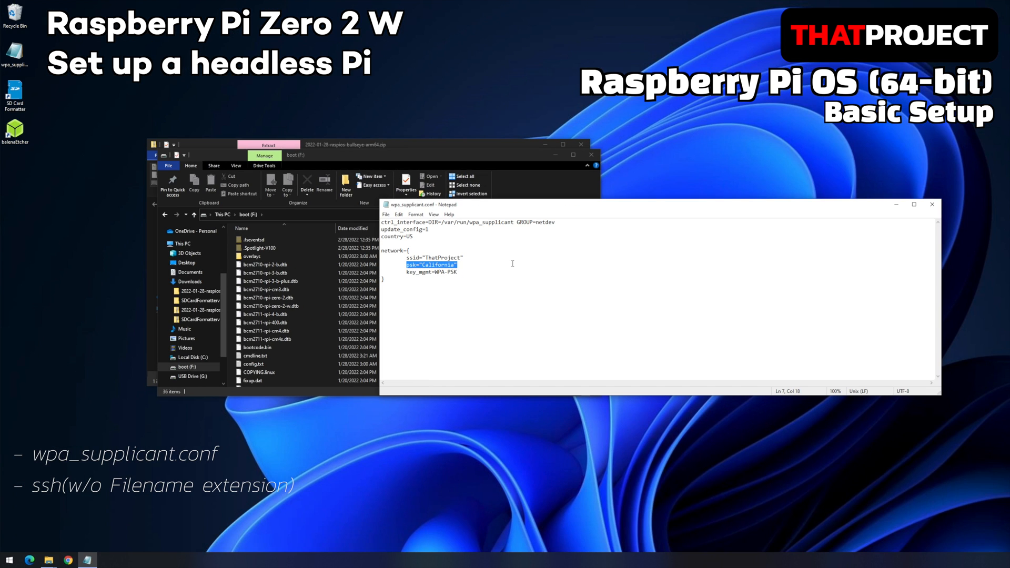
pyautogui.moveTo(830, 219)
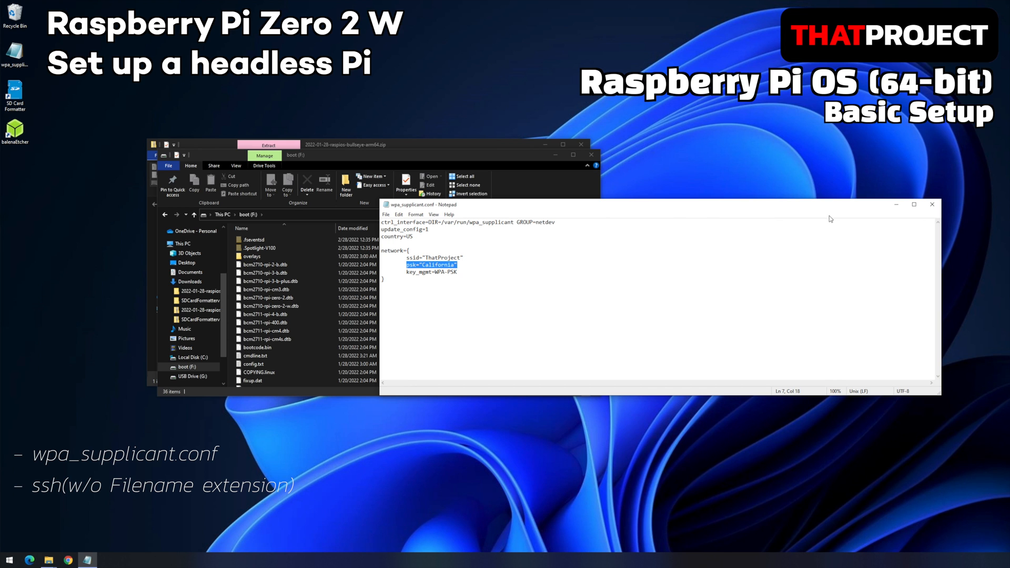
# - Copy wpa_supplicant.conf to boot (F:) and save an empty extensionless 'ssh' file there
pyautogui.click(932, 204)
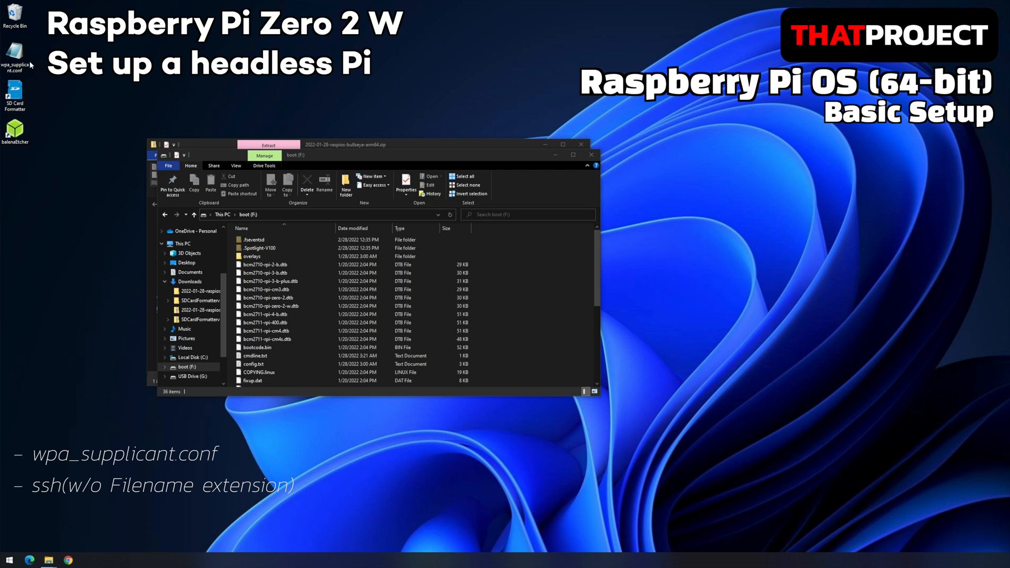
pyautogui.click(264, 382)
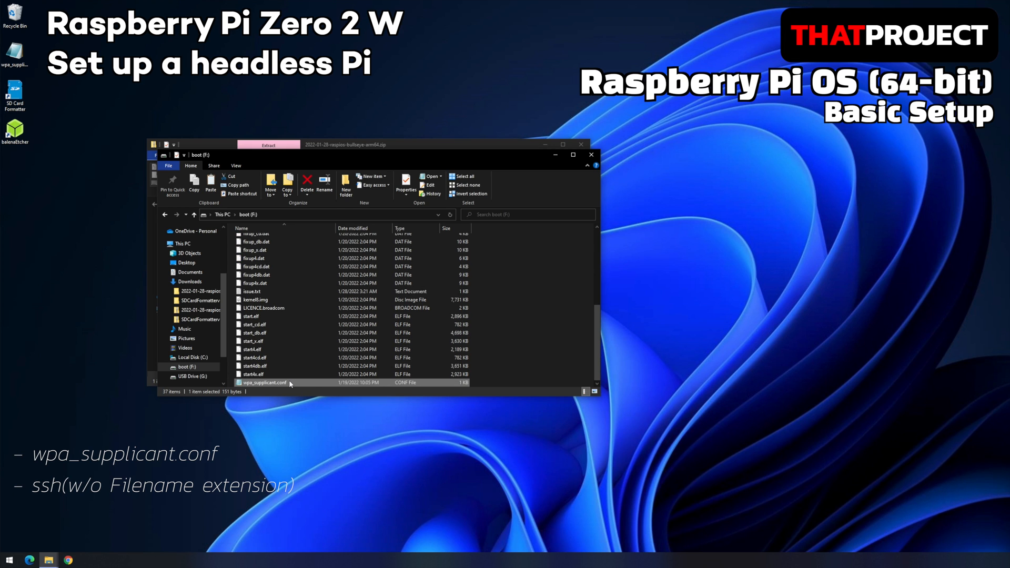
pyautogui.click(385, 214)
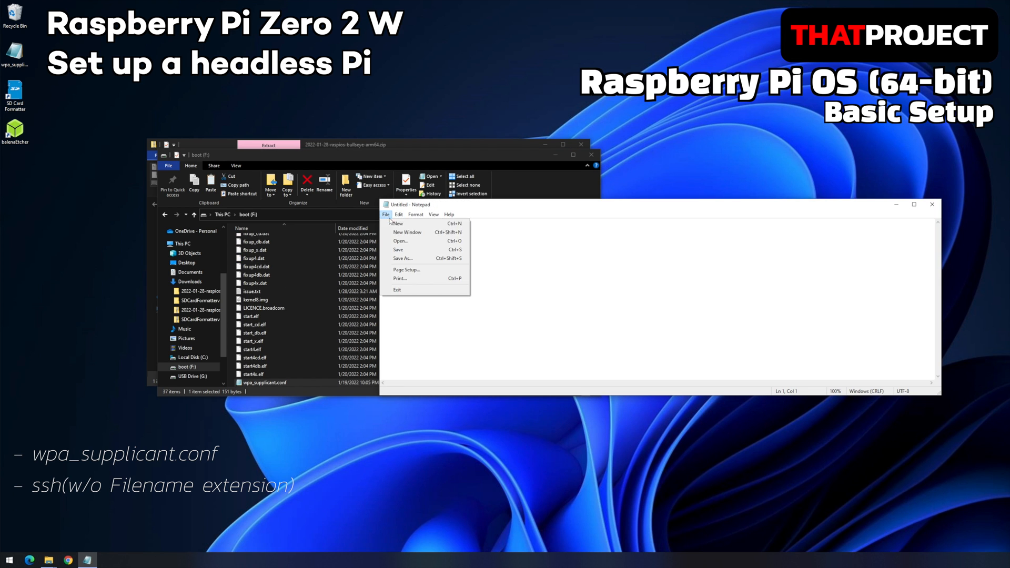
pyautogui.click(402, 259)
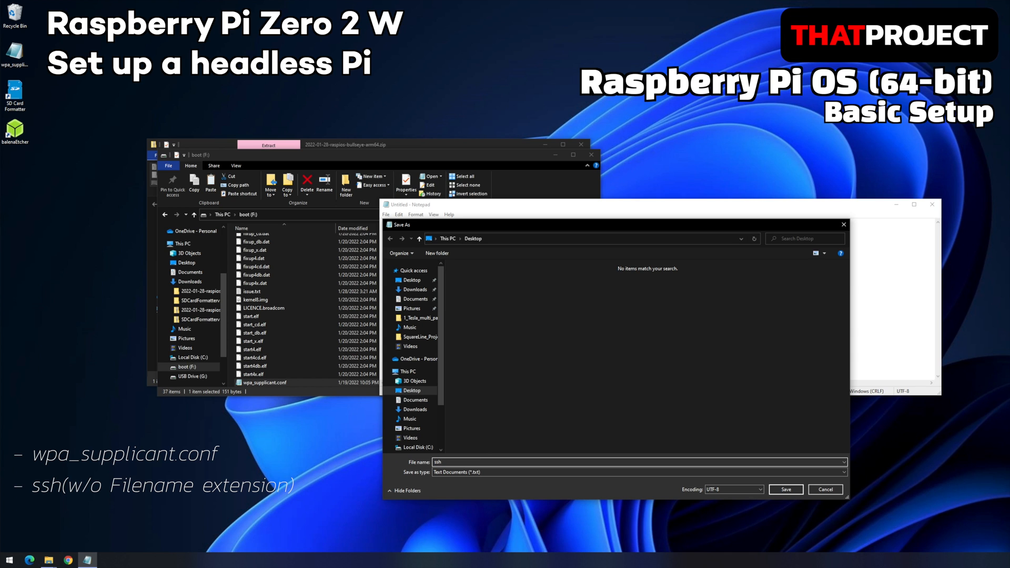
pyautogui.click(786, 489)
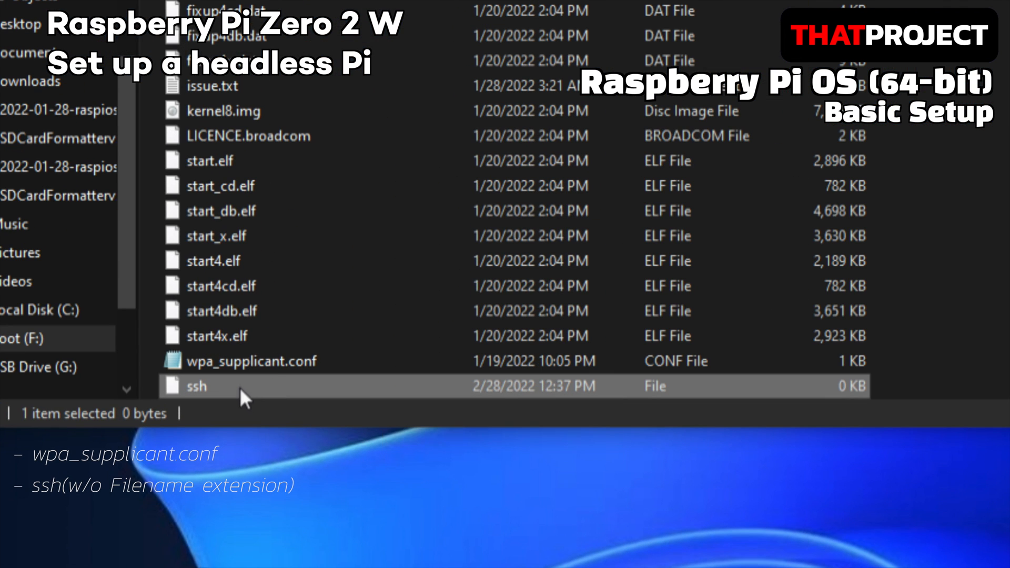
pyautogui.moveTo(267, 385)
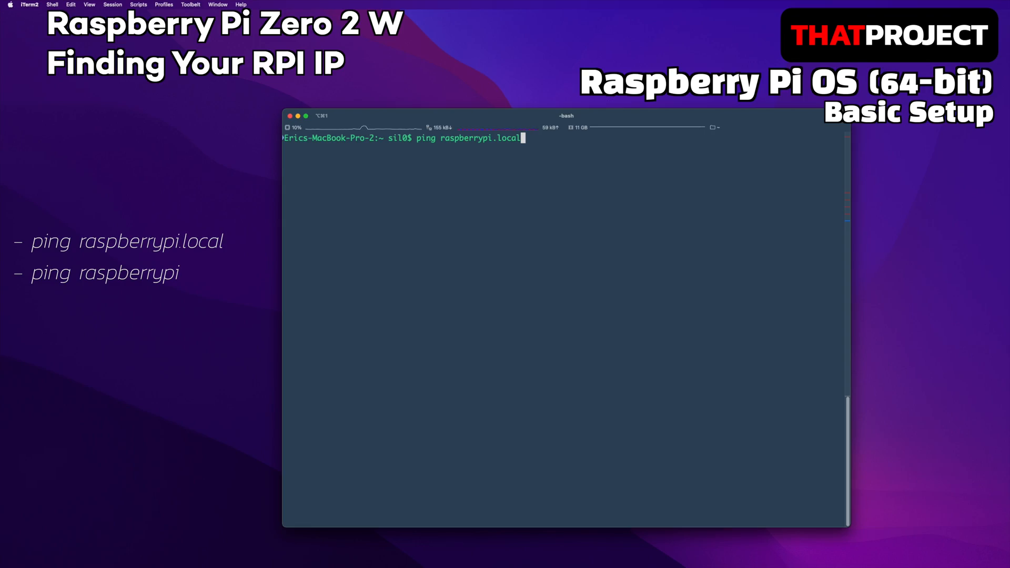
# - Run 'ping raspberrypi.local' to locate the Pi, found at 192.168.0.20
pyautogui.press('Return')
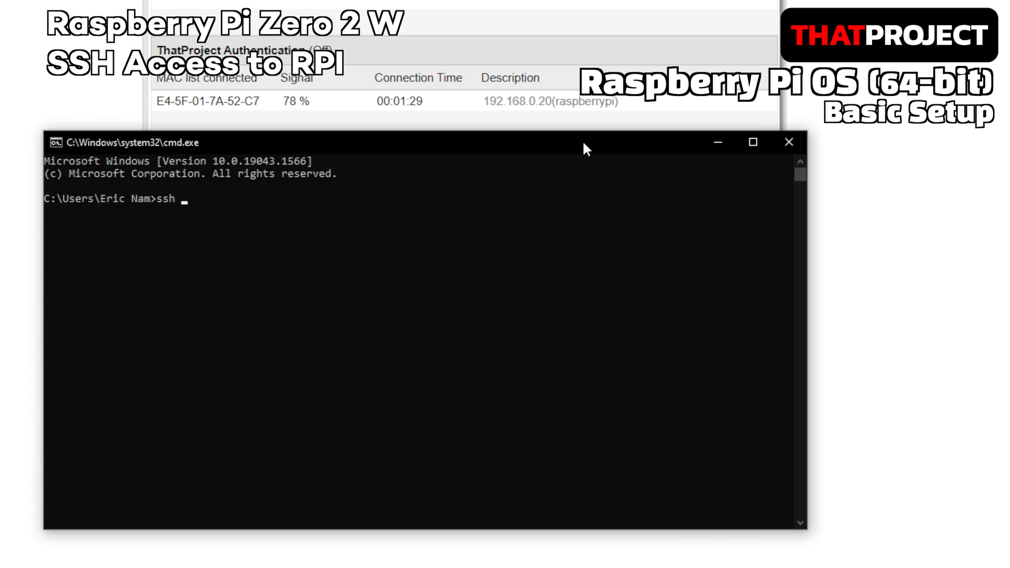
pyautogui.write('pi@192.')
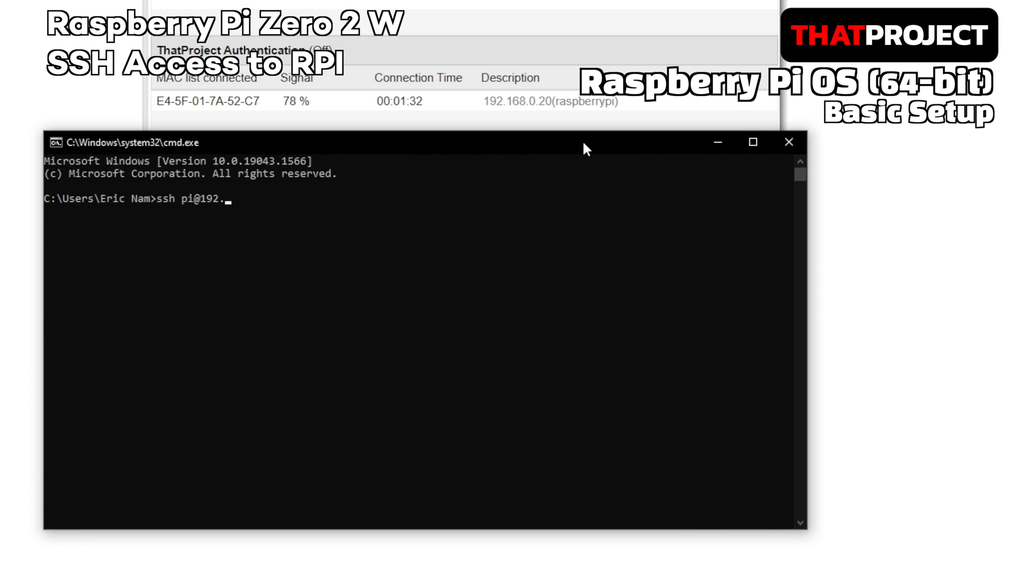
pyautogui.write('168.0.20')
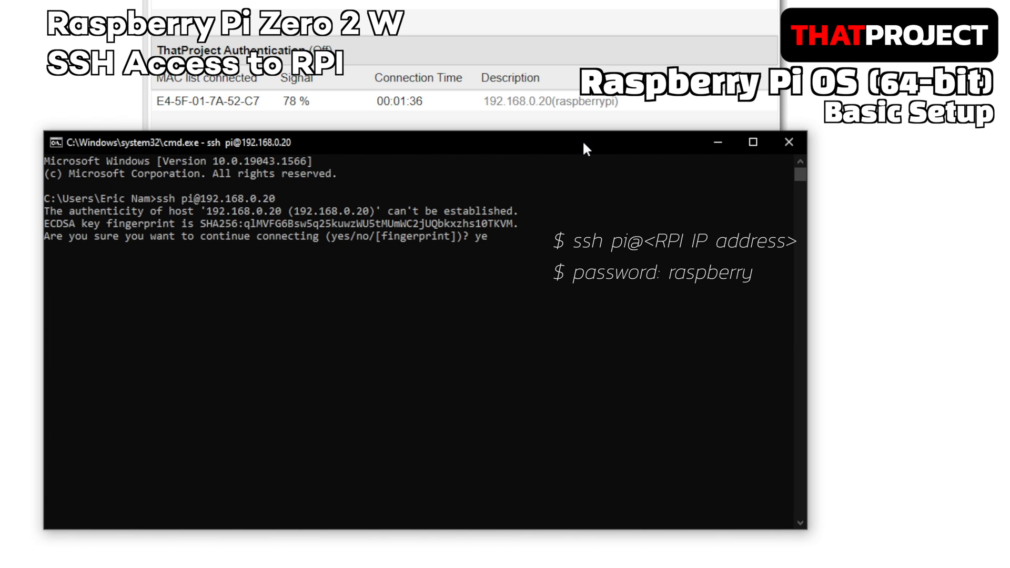
pyautogui.press('Return')
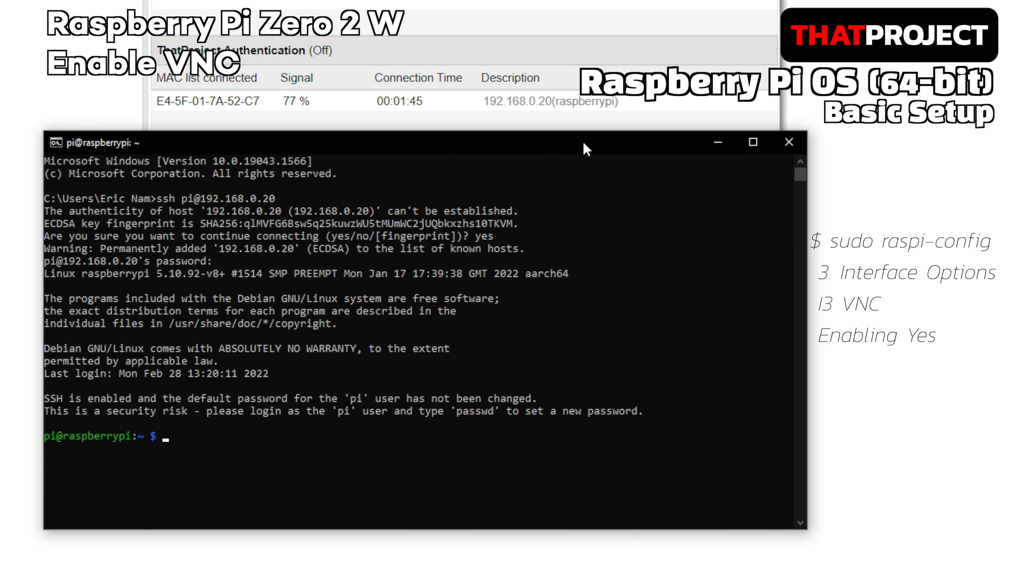
# - Run sudo raspi-config over SSH, enable the VNC server, and finish back to the shell
pyautogui.write('sudo ra')
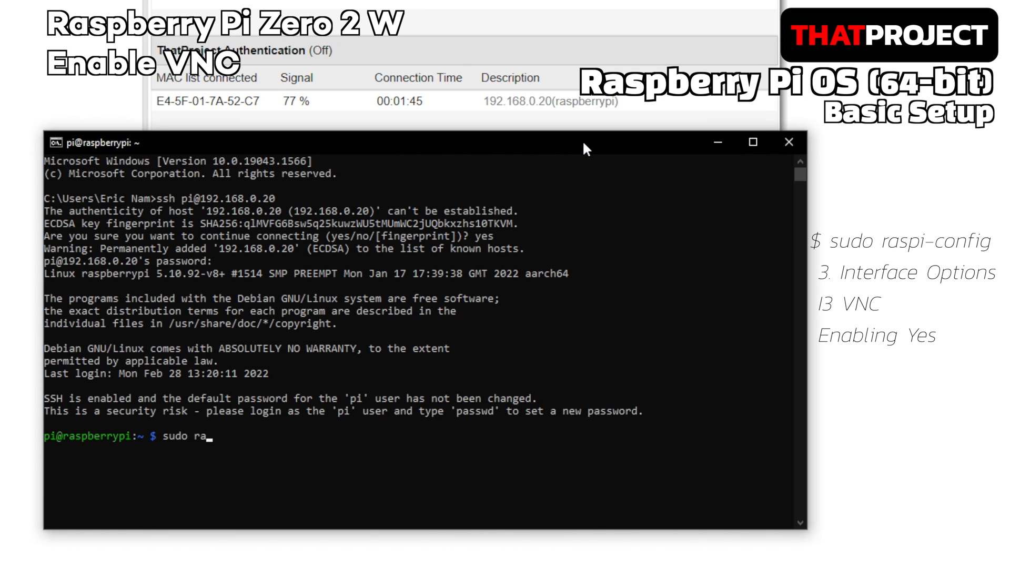
pyautogui.write('spi-')
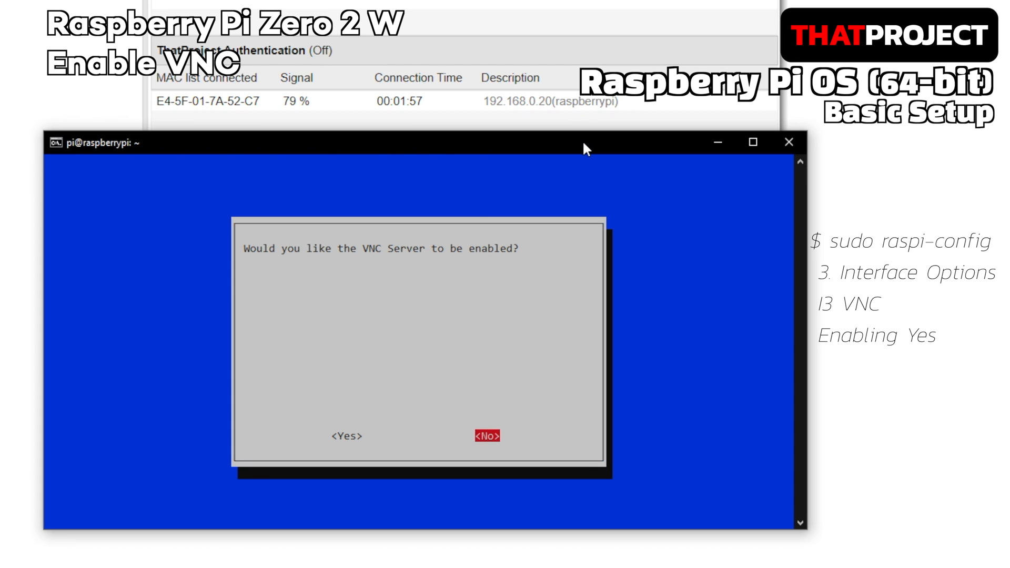
pyautogui.press('Tab')
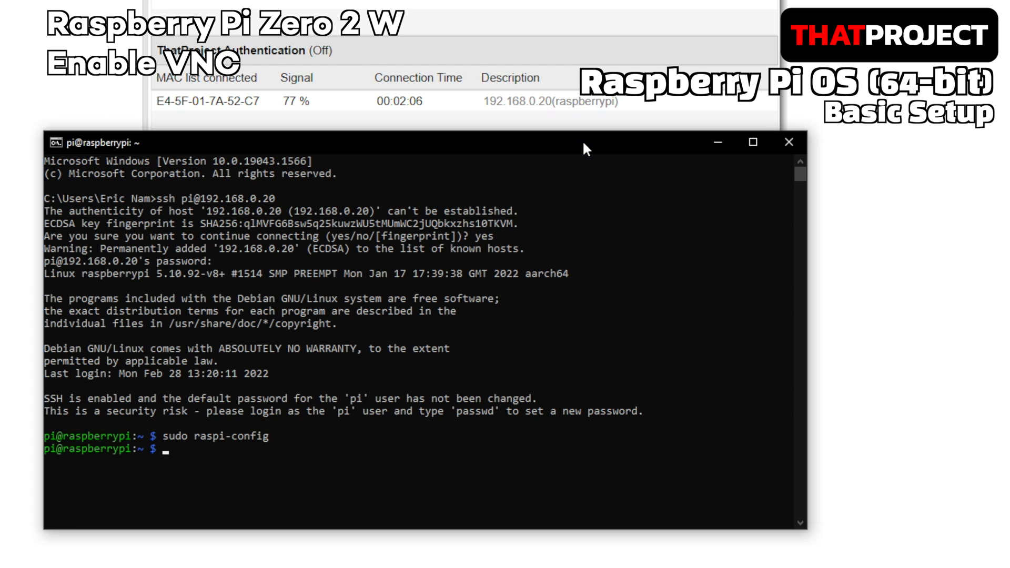
# - Exit SSH, launch VNC Viewer, and save a connection named 'pi' for 192.168.0.20
pyautogui.write('exit')
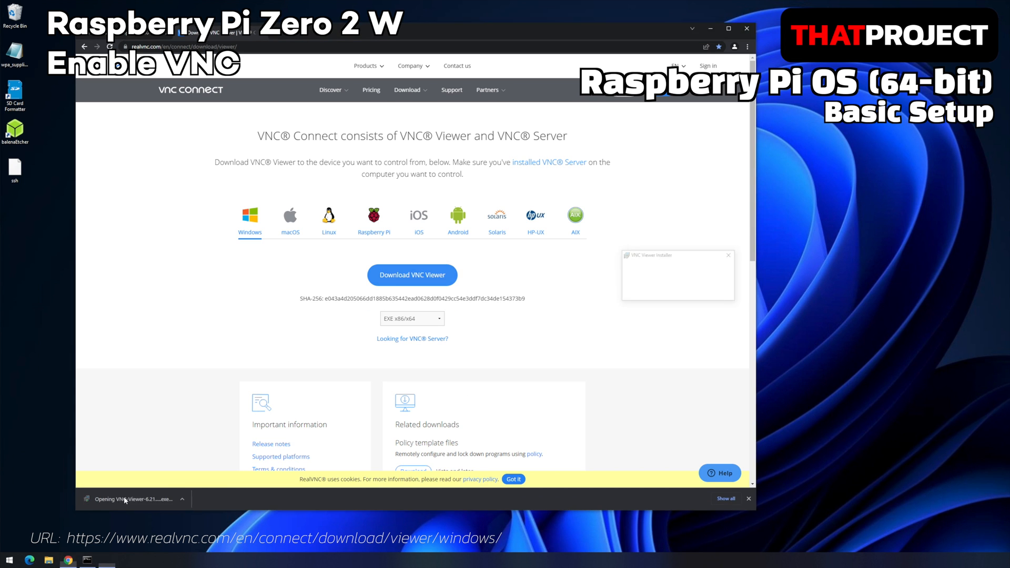
pyautogui.click(8, 561)
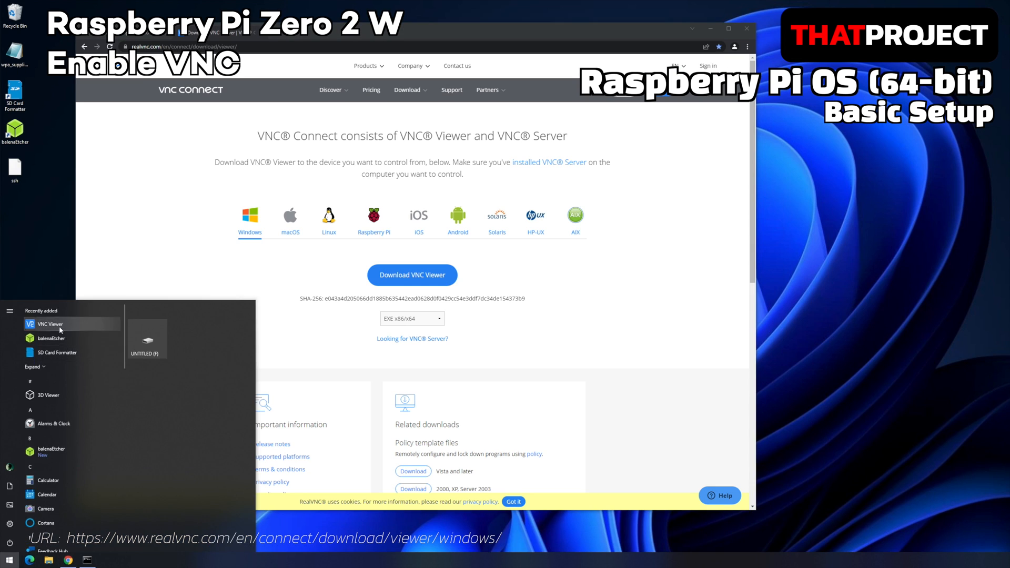
pyautogui.click(50, 324)
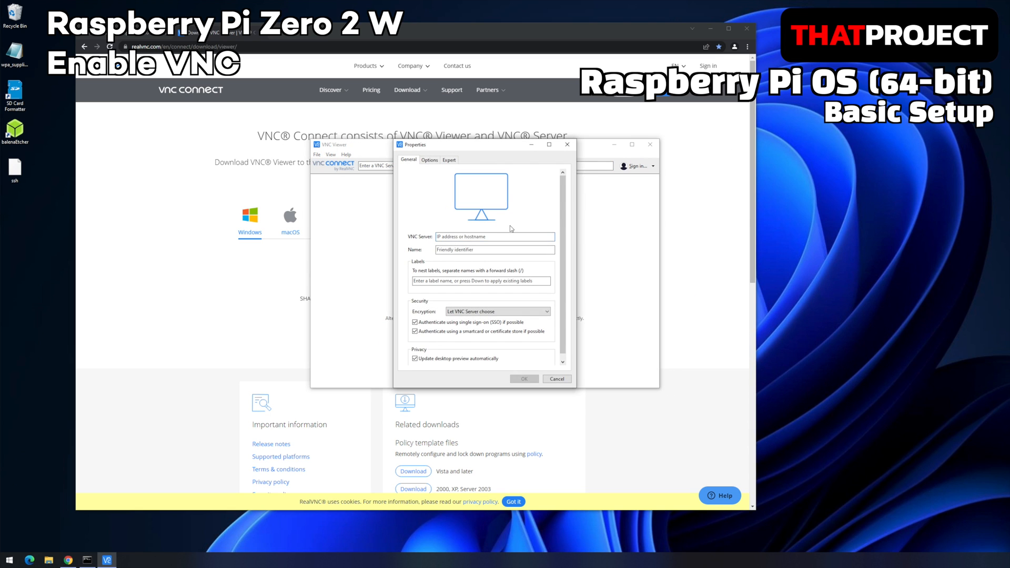
pyautogui.write('192.168.0.20')
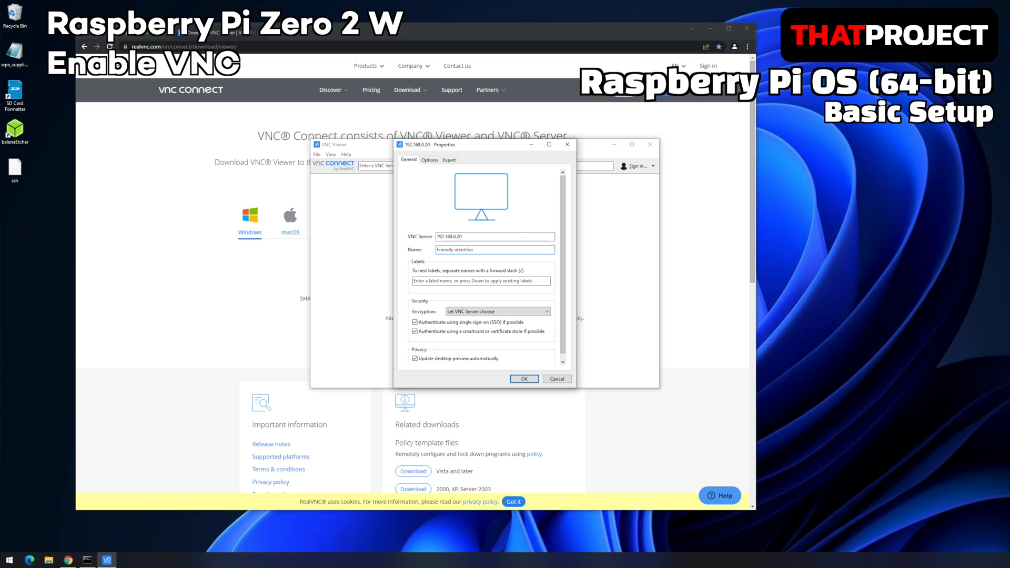
pyautogui.write('pi')
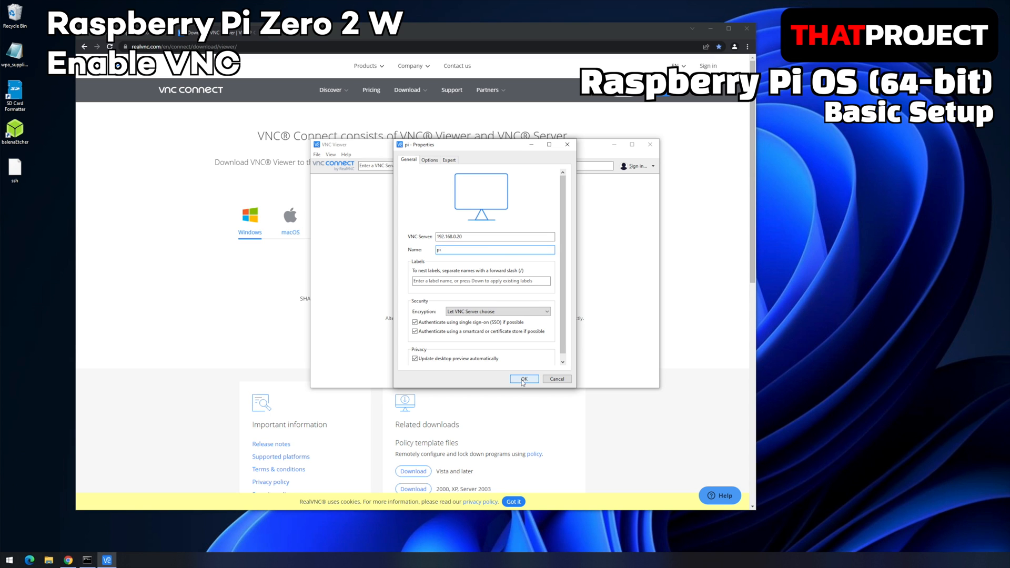
pyautogui.click(523, 379)
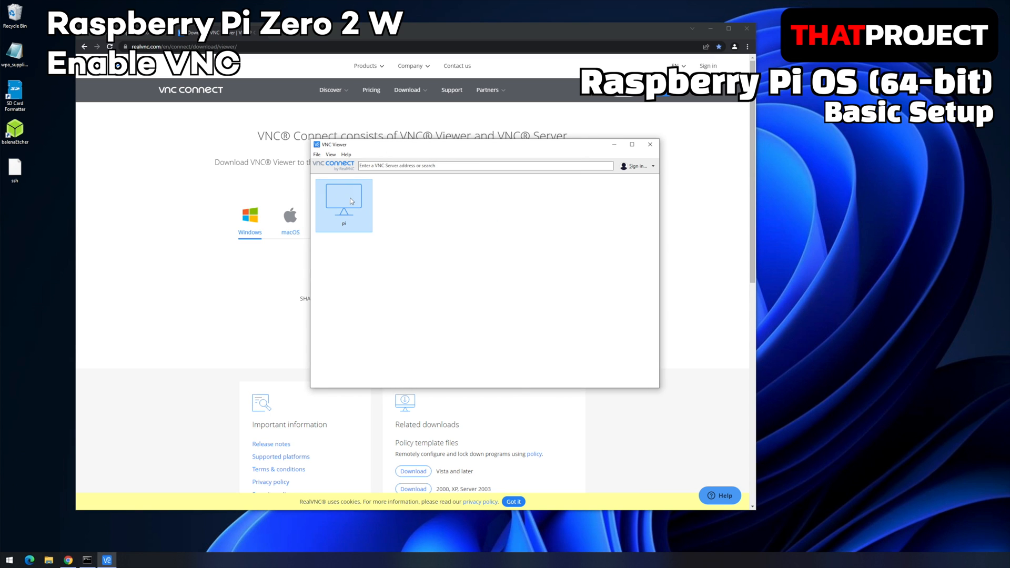
# - Connect to the 'pi' entry and log in with user pi
pyautogui.doubleClick(344, 200)
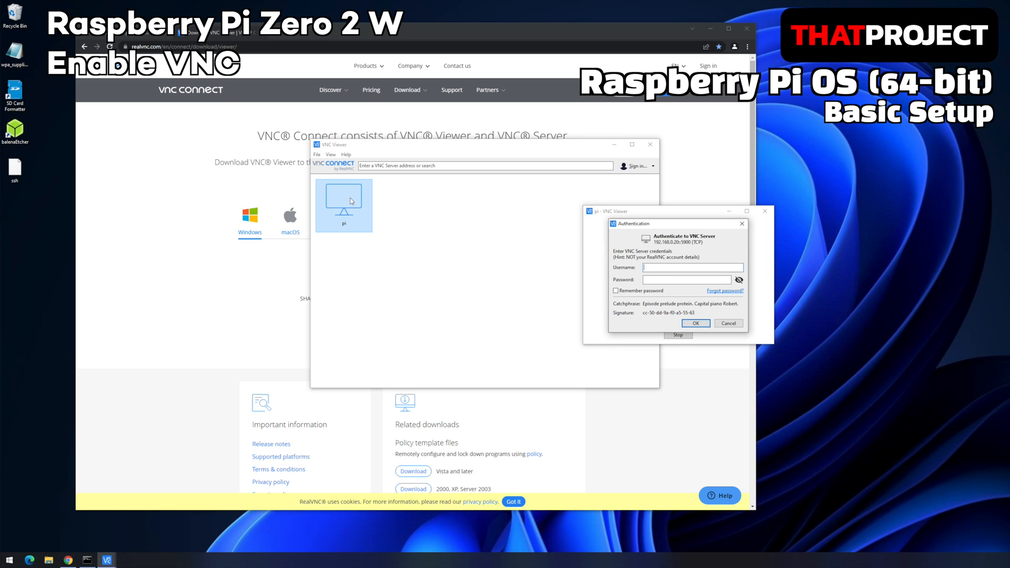
pyautogui.write('pi')
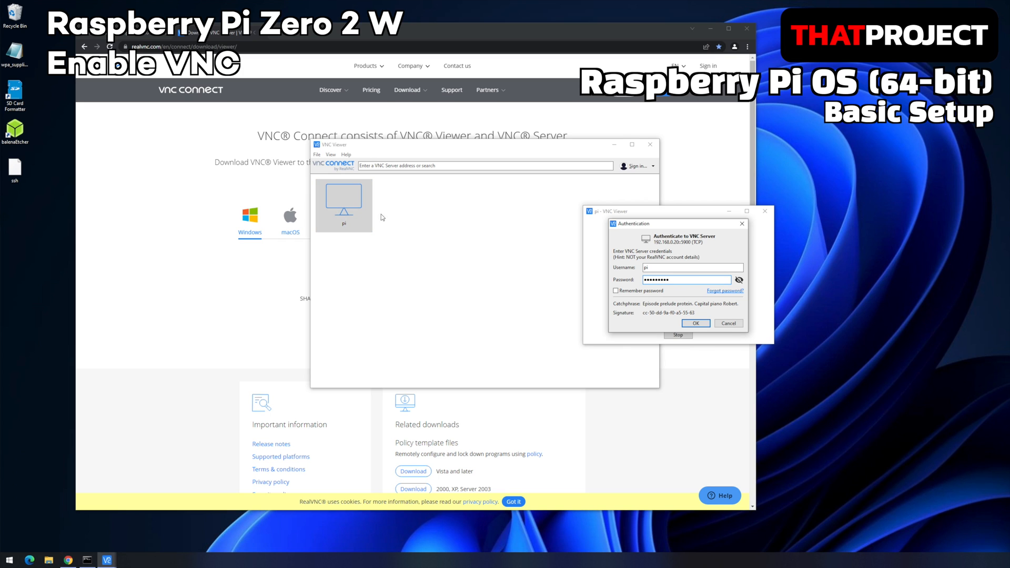
pyautogui.click(695, 323)
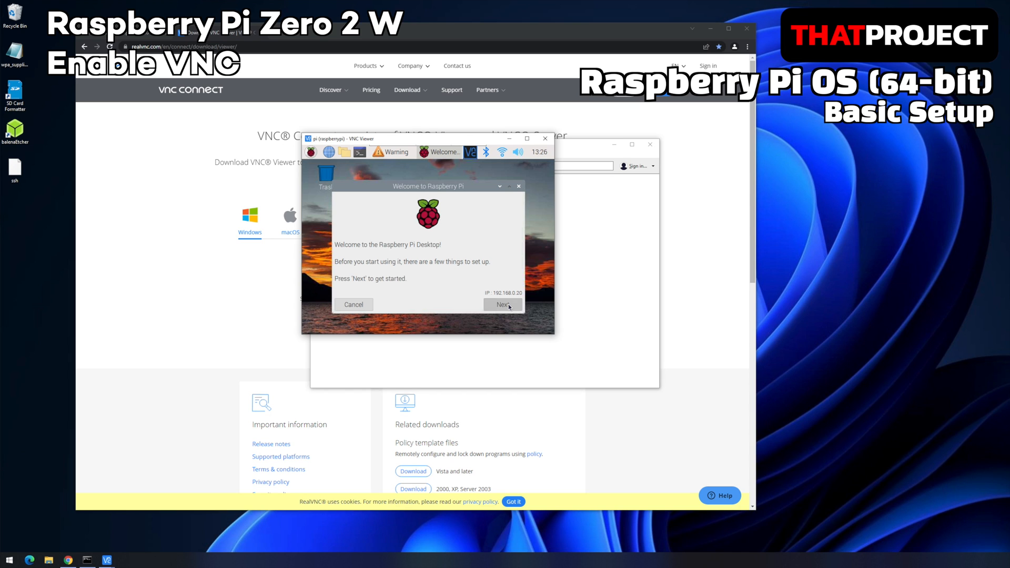
# - Step through the welcome setup's country and language, and dismiss the SSH password warning
pyautogui.click(503, 305)
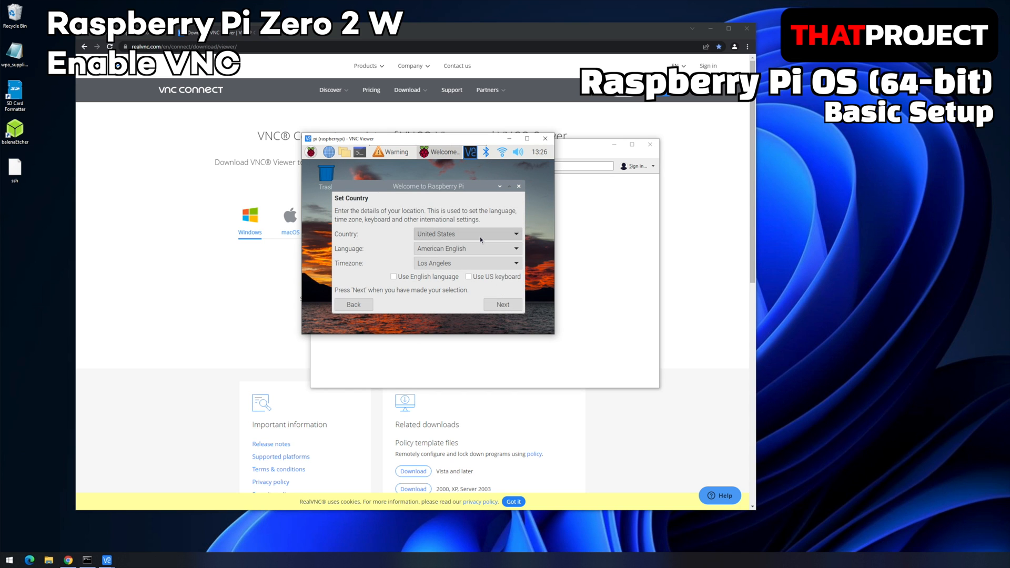
pyautogui.moveTo(470, 255)
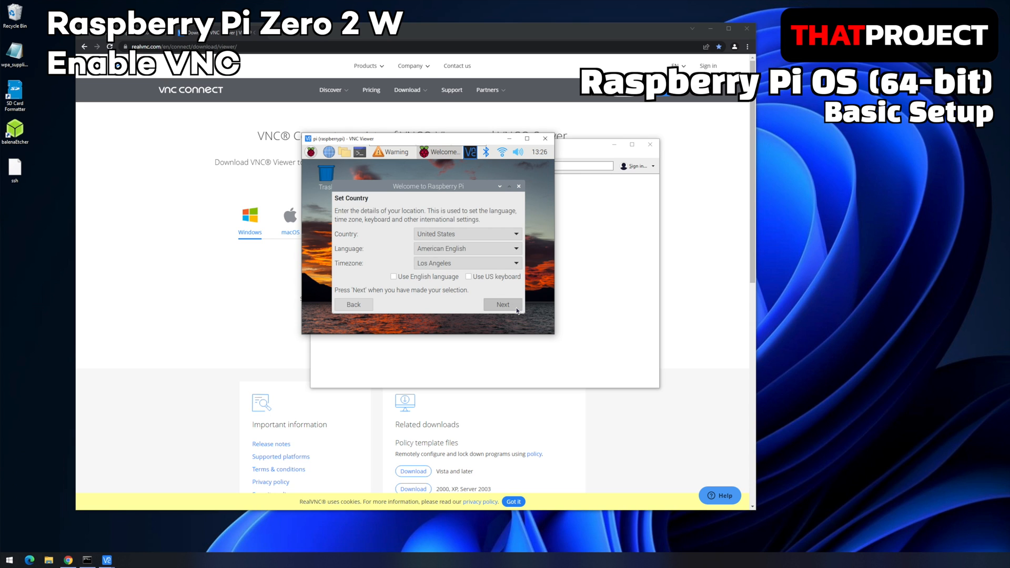
pyautogui.click(502, 304)
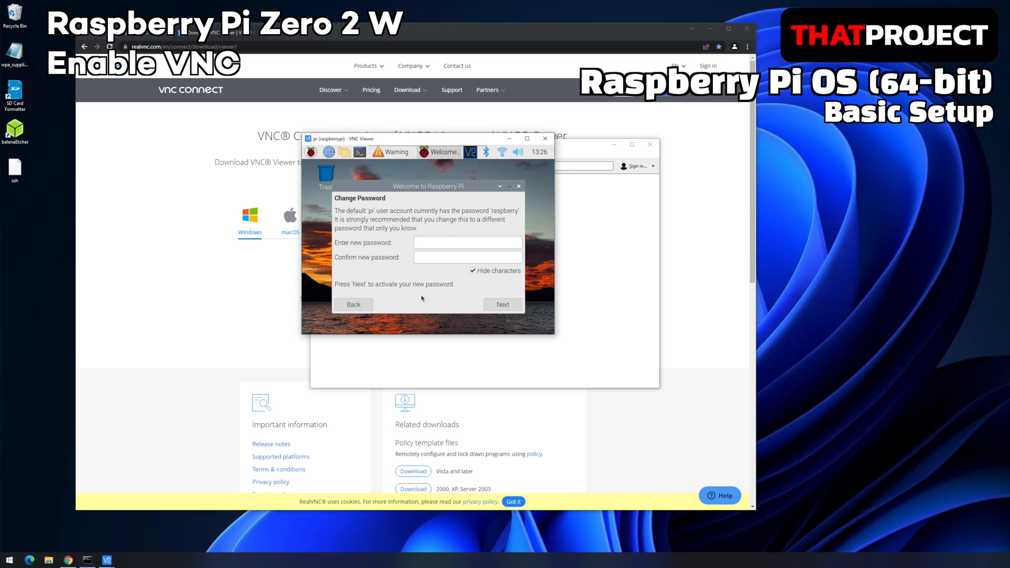
pyautogui.moveTo(518, 187)
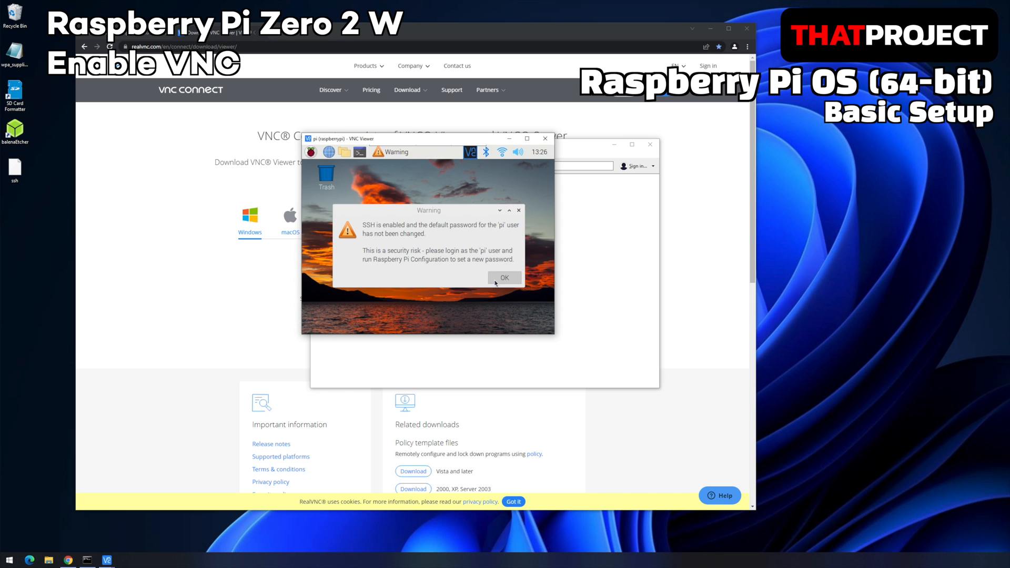
pyautogui.click(505, 277)
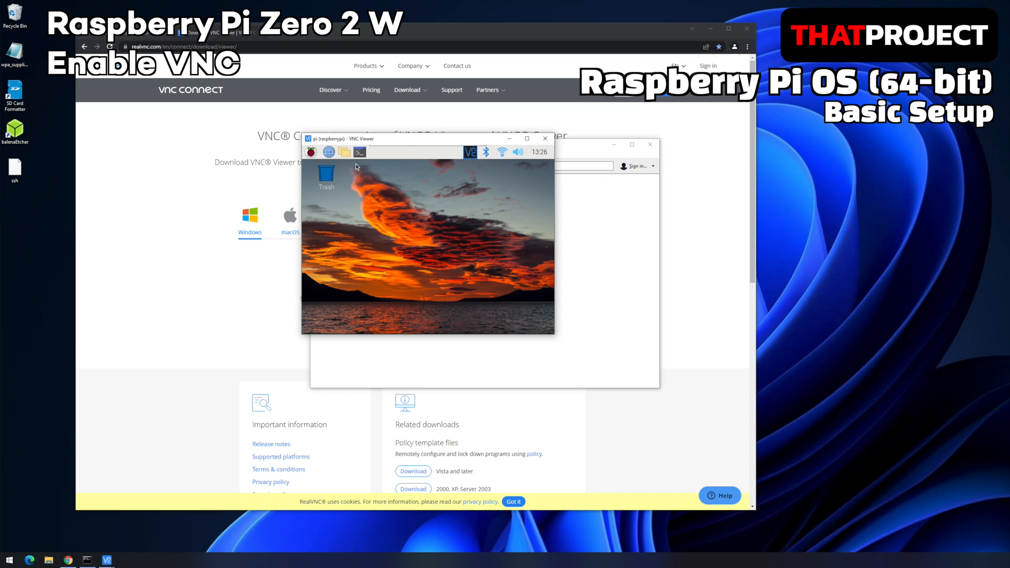
pyautogui.moveTo(514, 237)
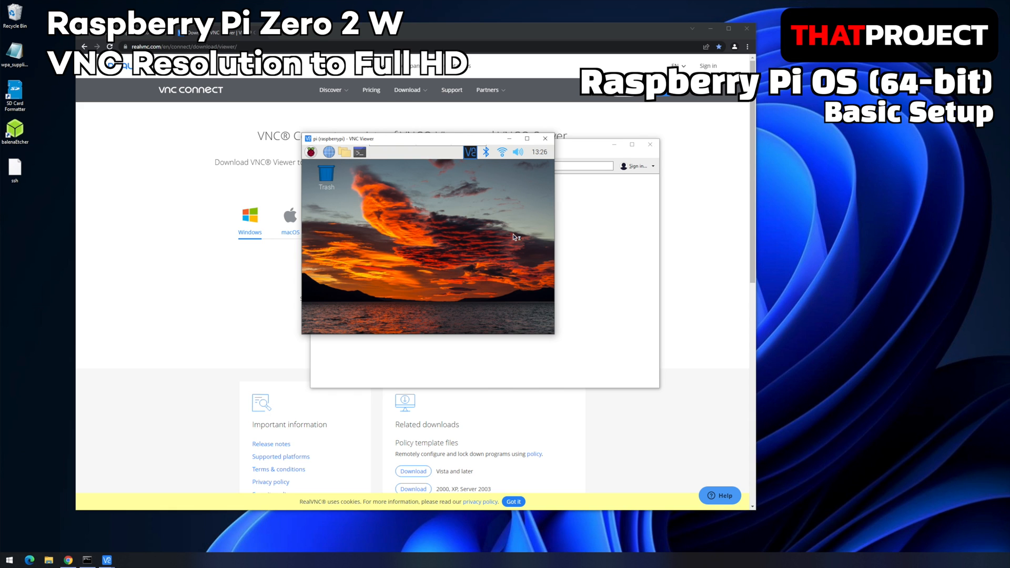
# - Open a terminal on the Pi and run sudo raspi-config
pyautogui.click(360, 152)
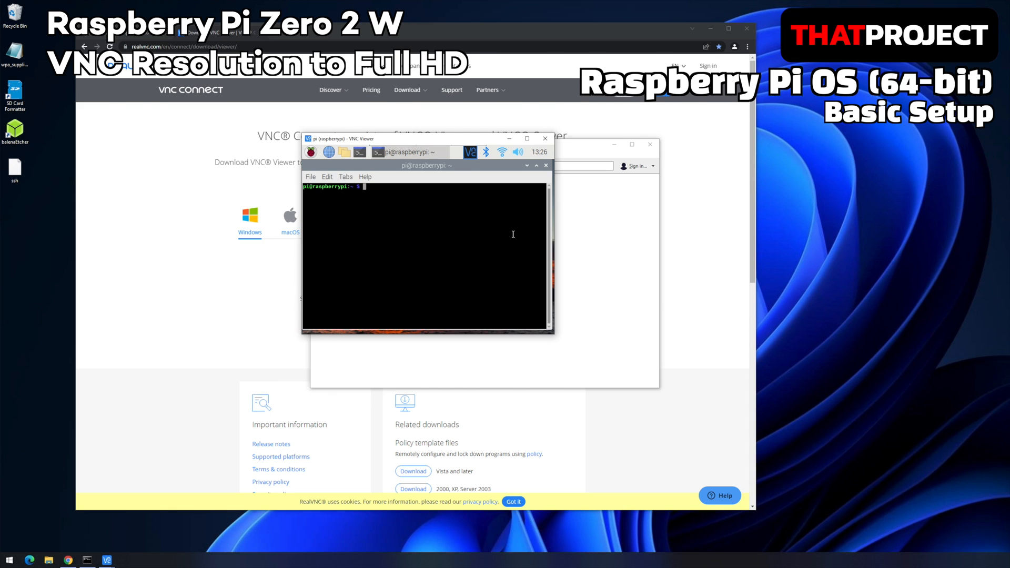
pyautogui.write('sudo')
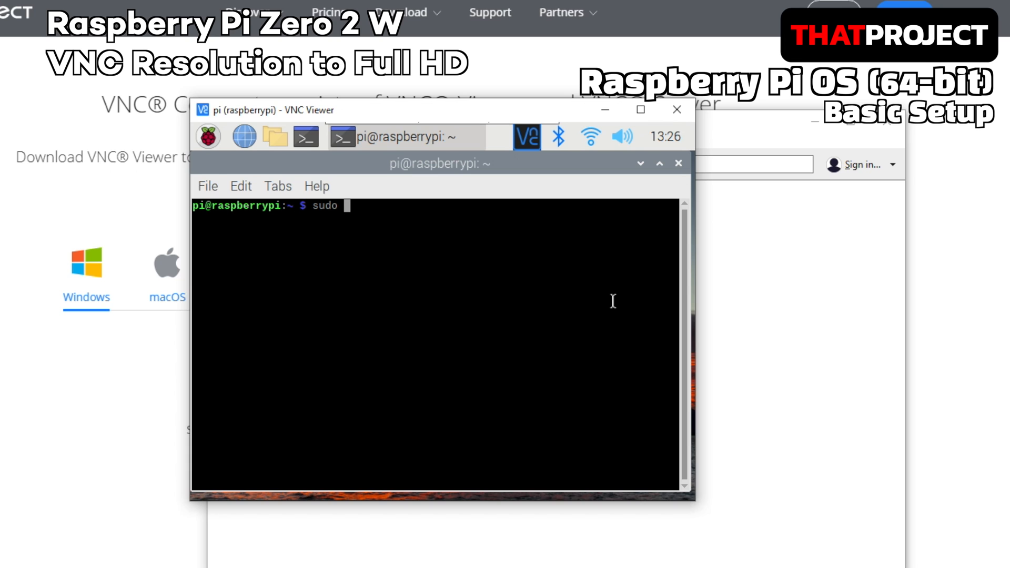
pyautogui.write('raspi-con')
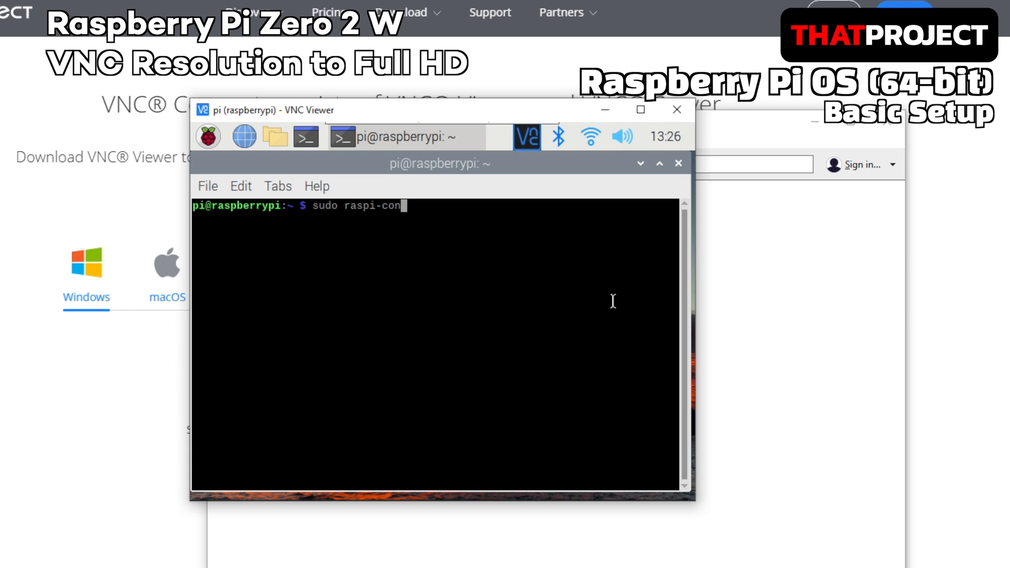
pyautogui.press('Return')
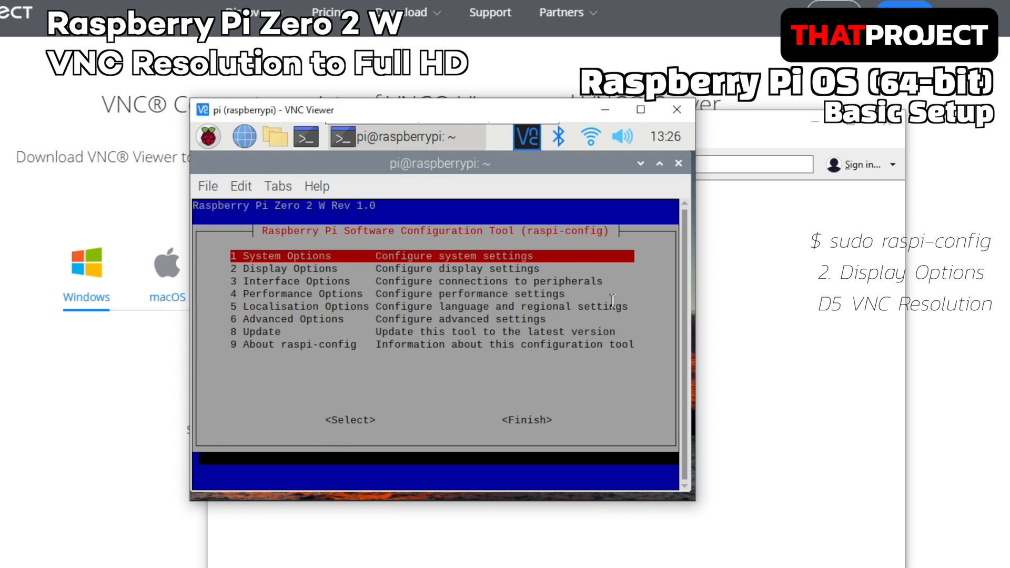
# - Set Display Options > VNC Resolution to 1920x1080 and reboot the Pi
pyautogui.press('Down')
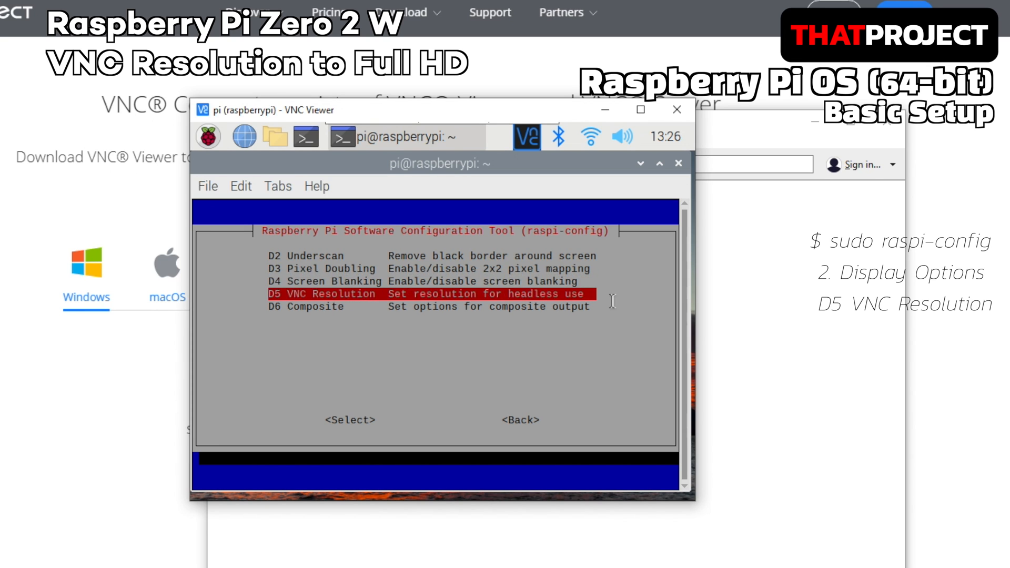
pyautogui.click(350, 419)
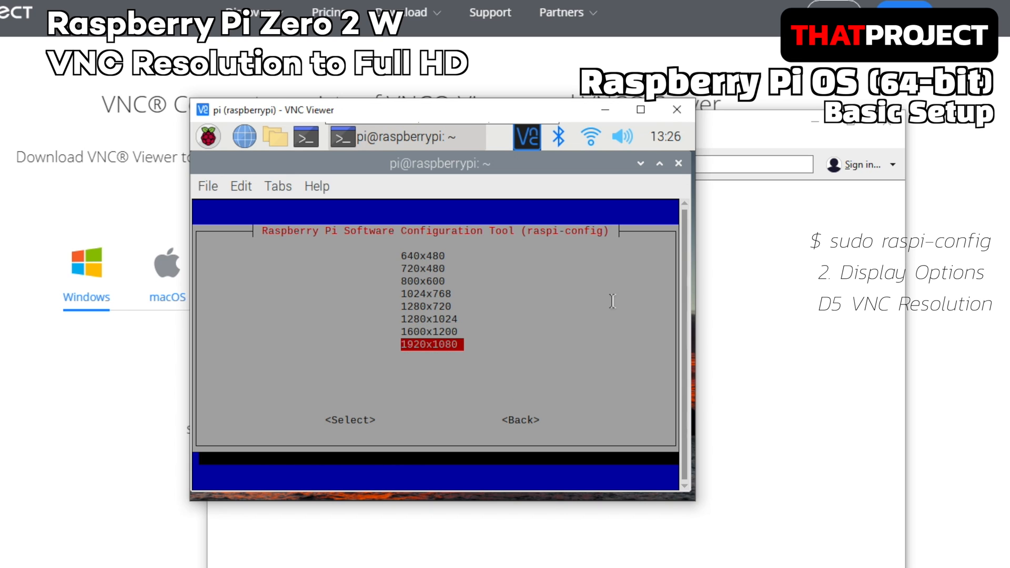
pyautogui.click(348, 419)
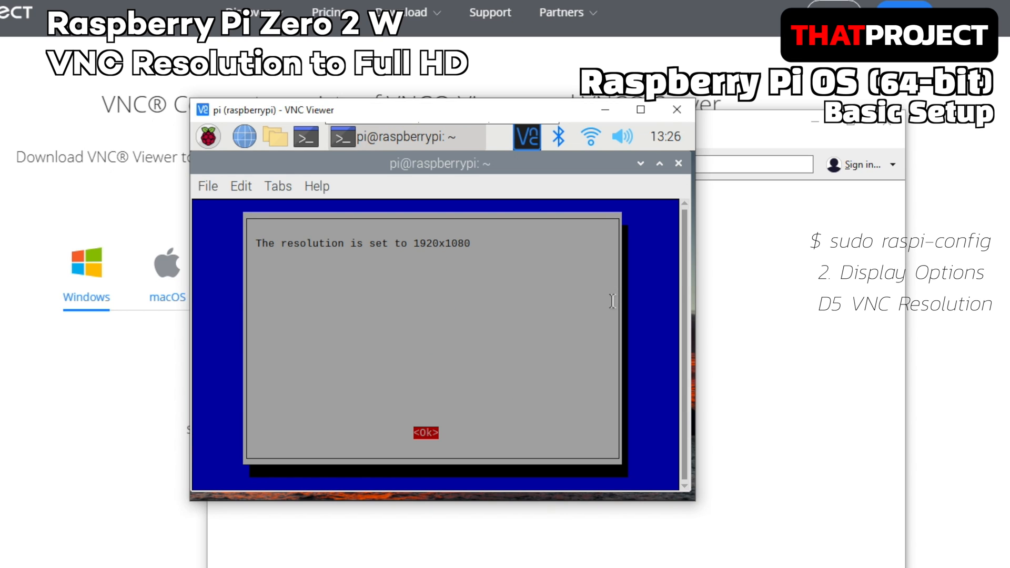
pyautogui.click(425, 433)
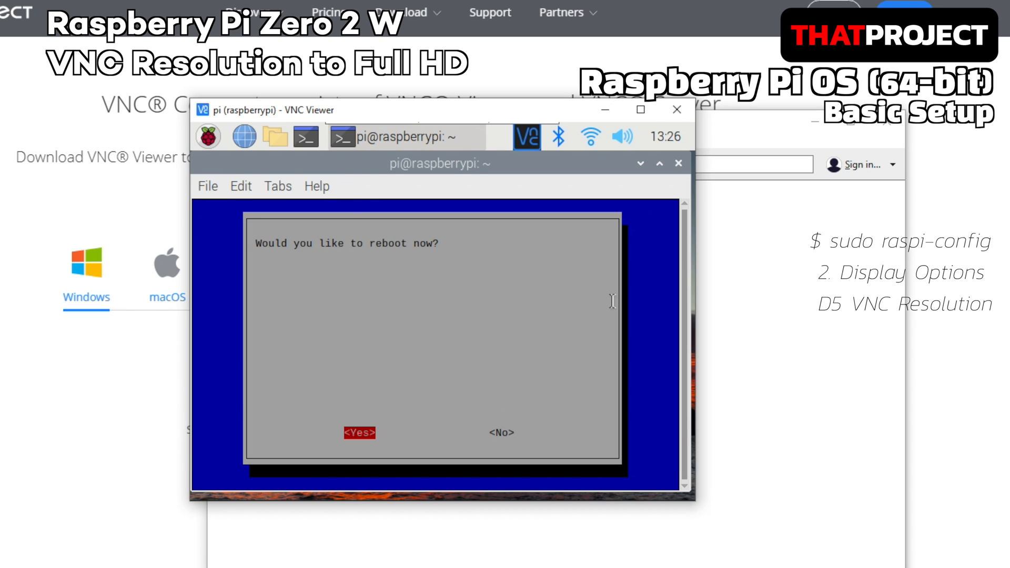
pyautogui.click(359, 433)
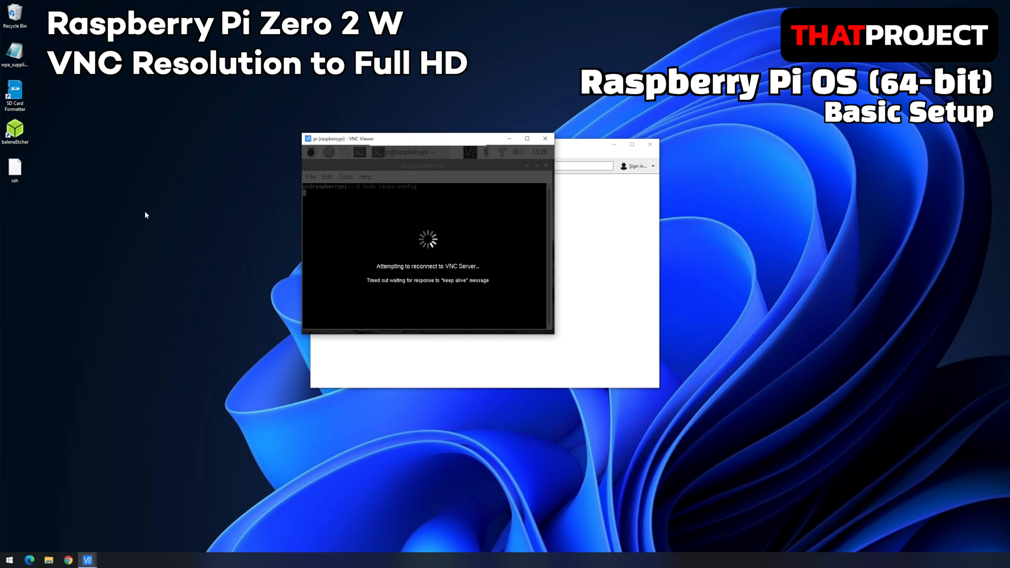
# - After reconnecting, close the VNC Server panel, cancel the welcome wizard, and open File Manager
pyautogui.click(526, 138)
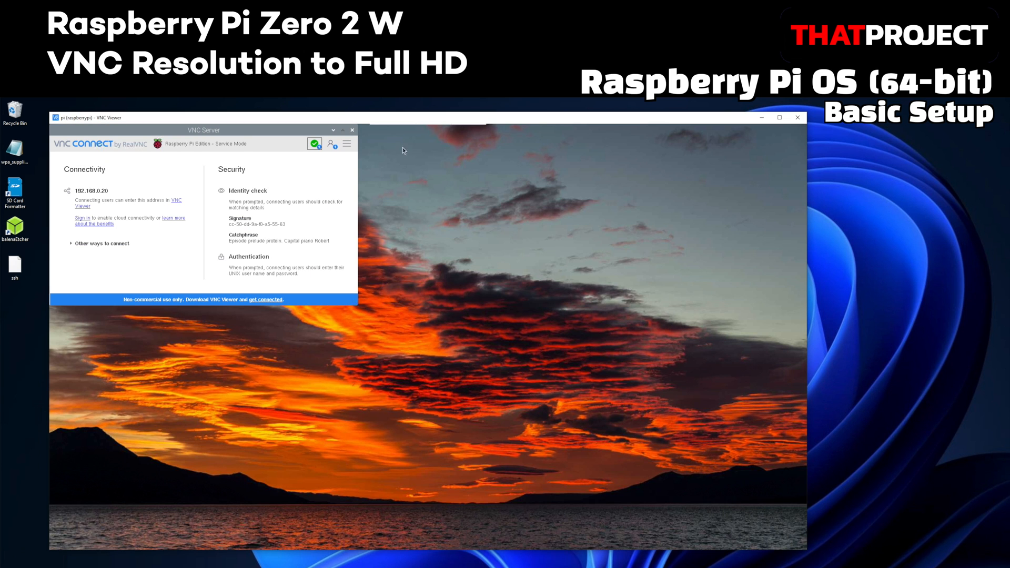
pyautogui.click(352, 130)
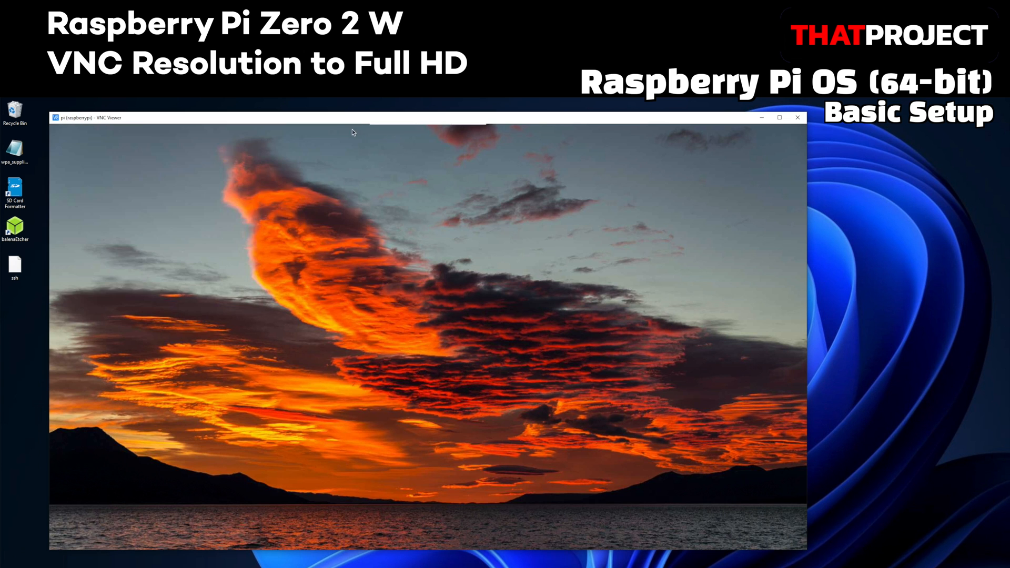
pyautogui.moveTo(422, 277)
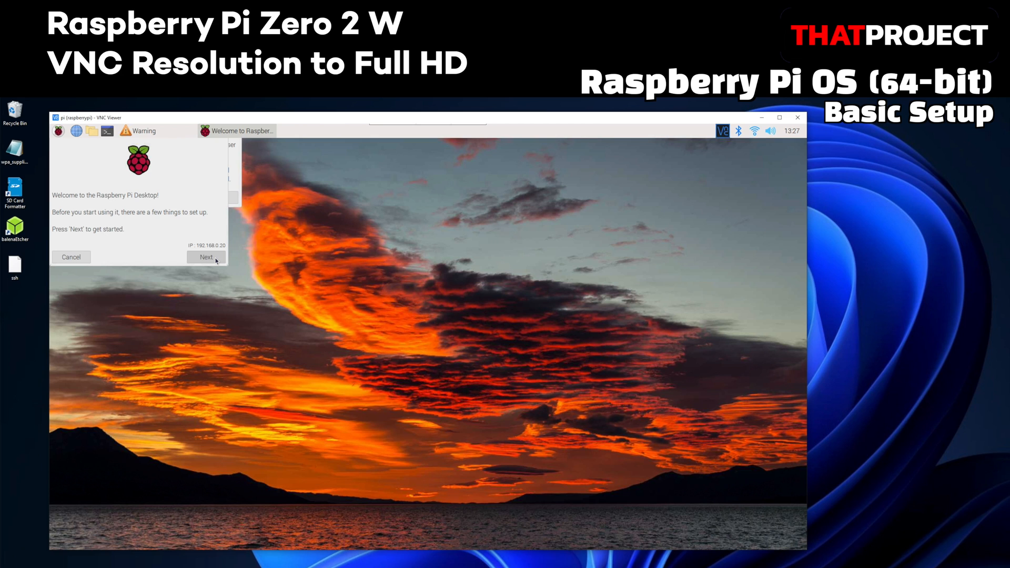
pyautogui.moveTo(72, 260)
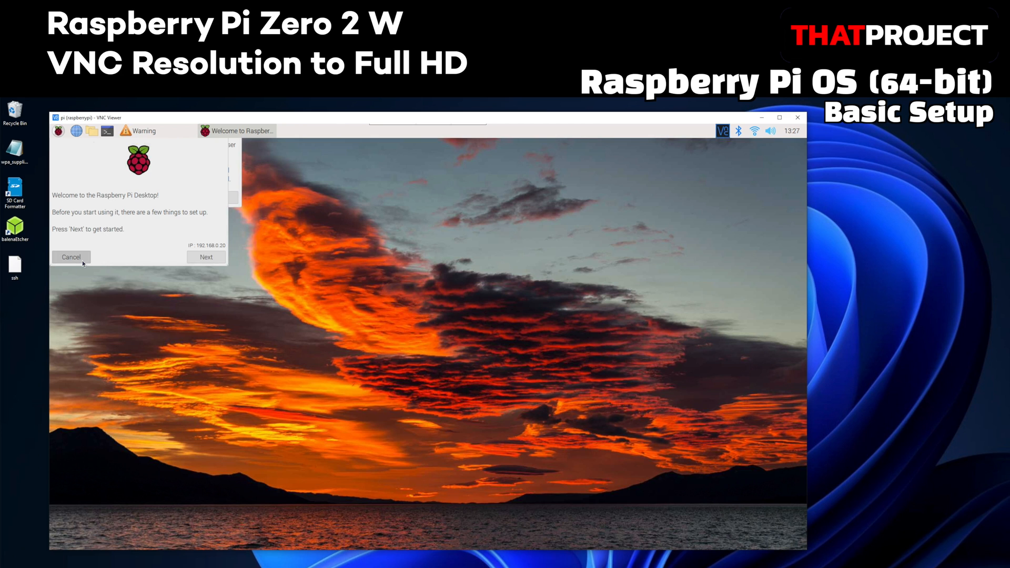
pyautogui.click(71, 257)
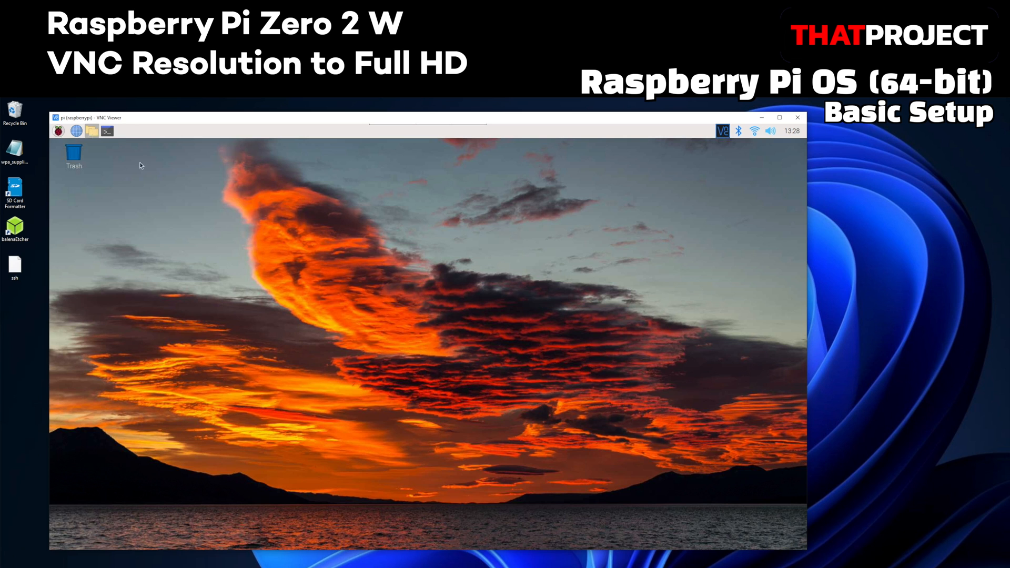
pyautogui.click(92, 131)
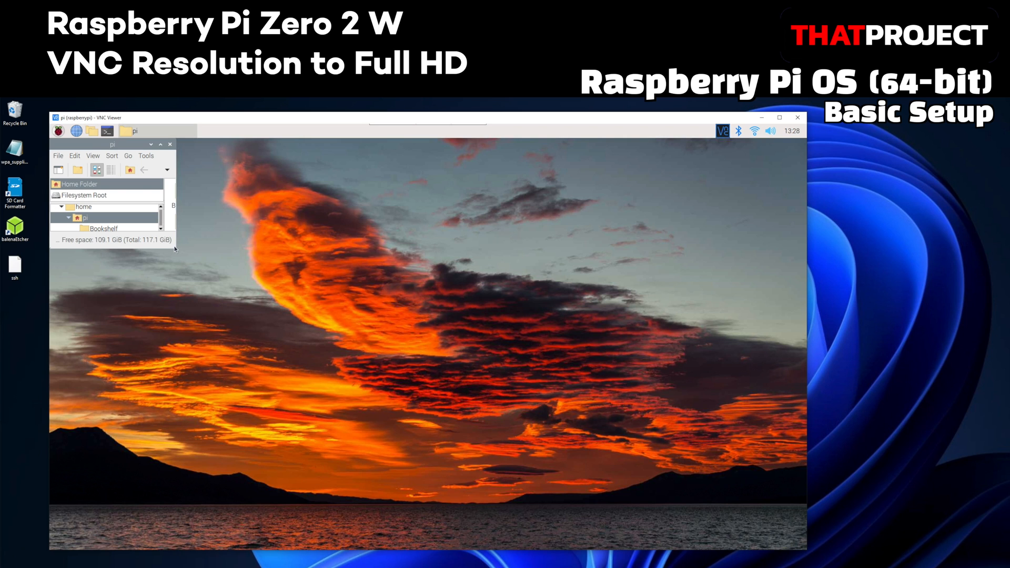